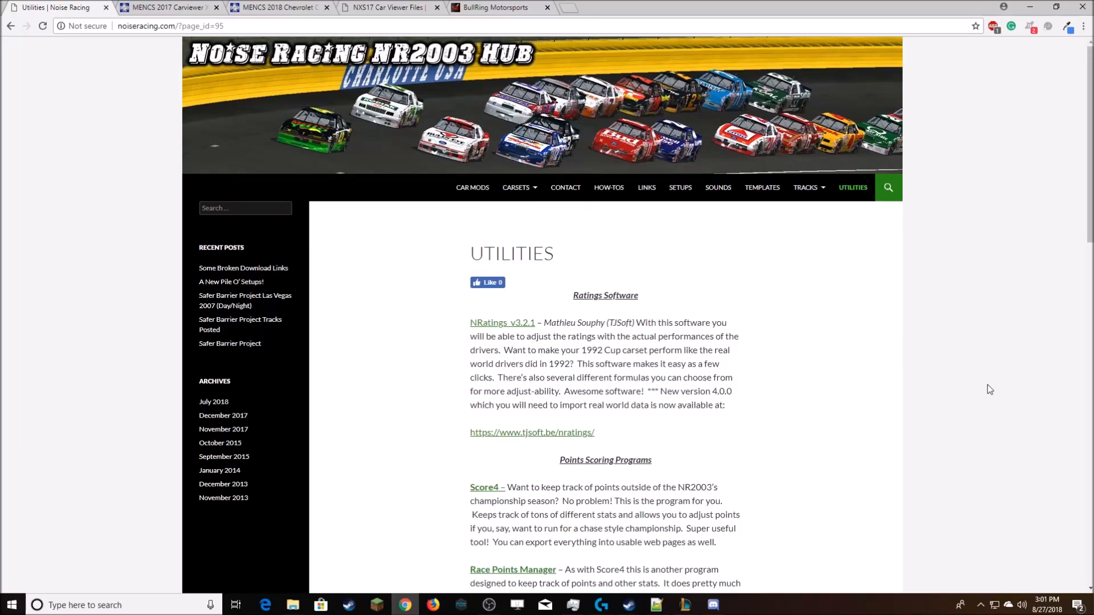
pyautogui.moveTo(896, 418)
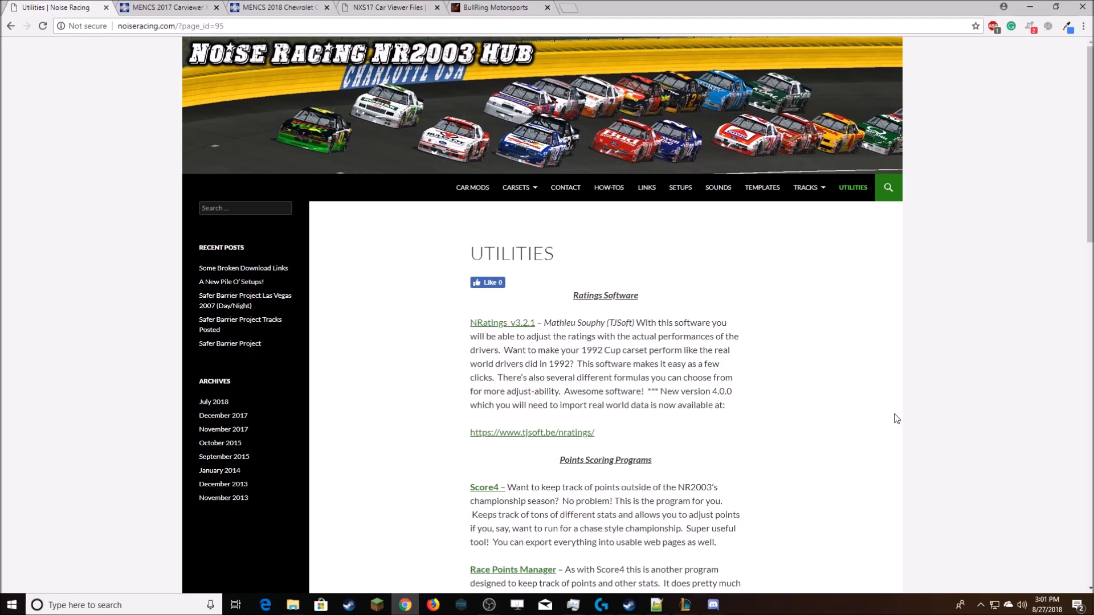
pyautogui.moveTo(565, 403)
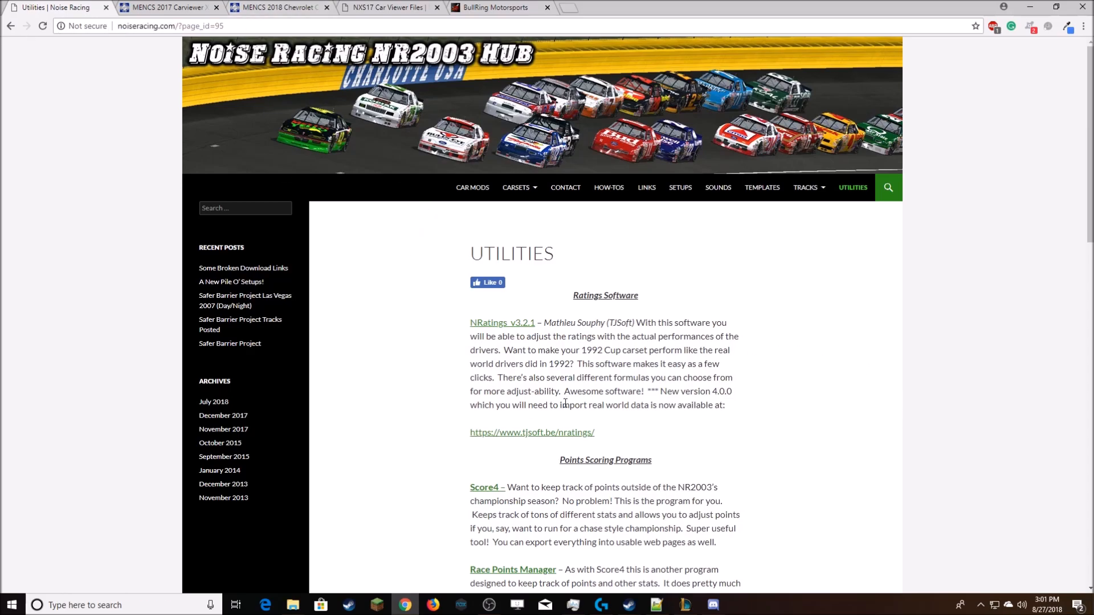
# Scroll the Noise Racing utilities page to Car Related Tools, listing CarViewer 1.4 and Megapack
pyautogui.scroll(-3)
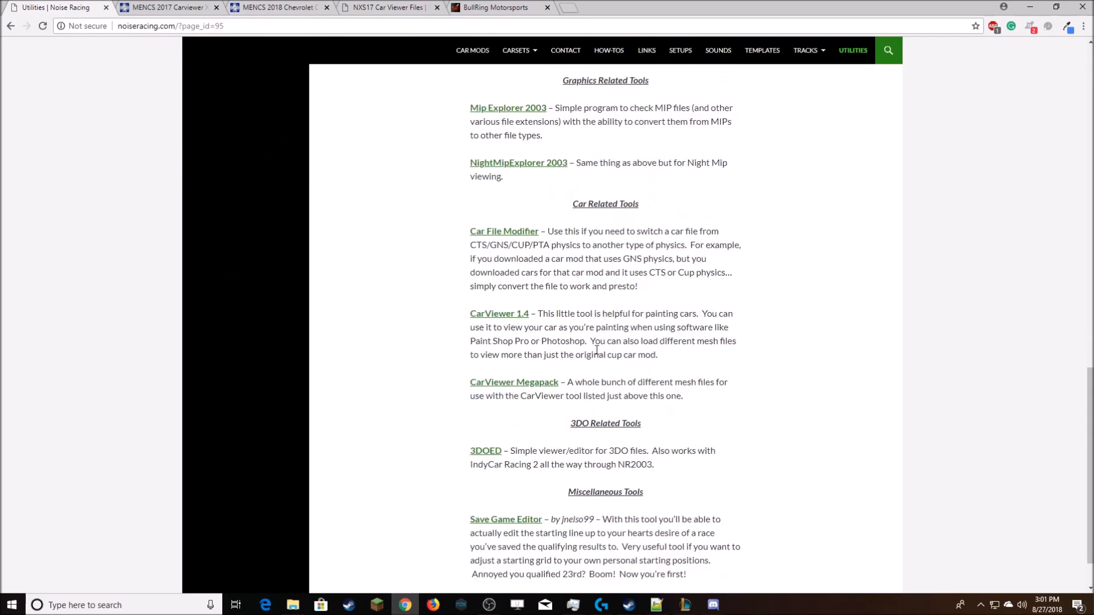
pyautogui.moveTo(526, 389)
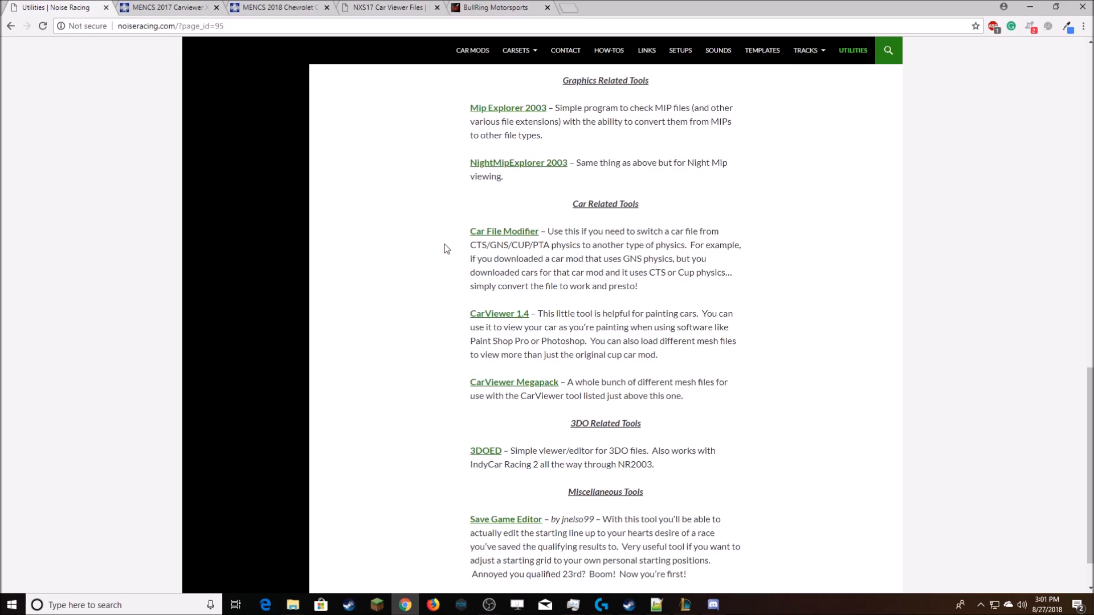
pyautogui.scroll(3)
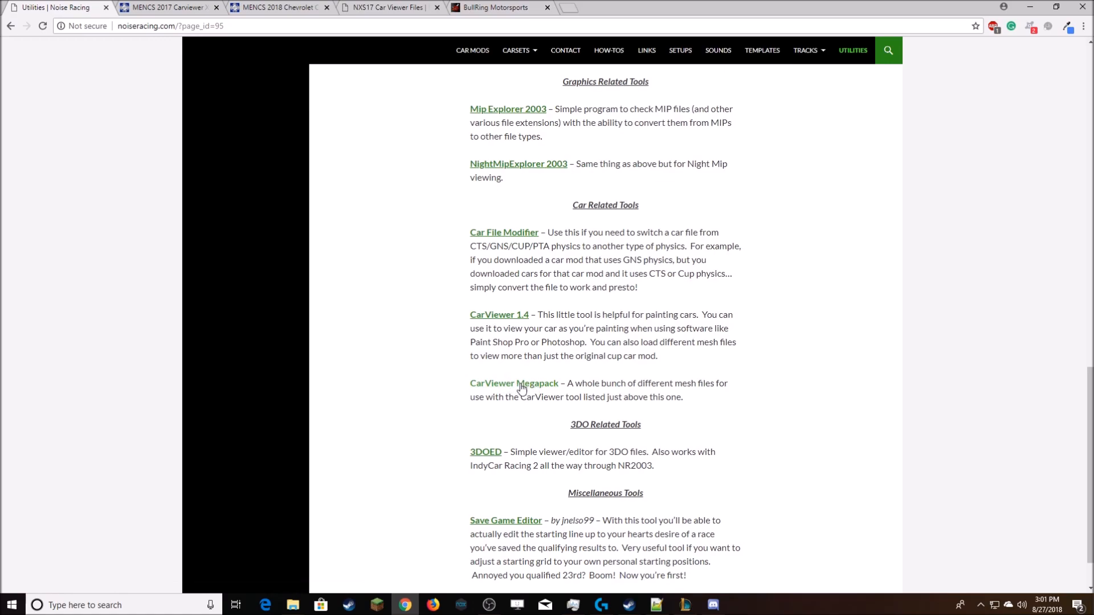
pyautogui.moveTo(576, 382)
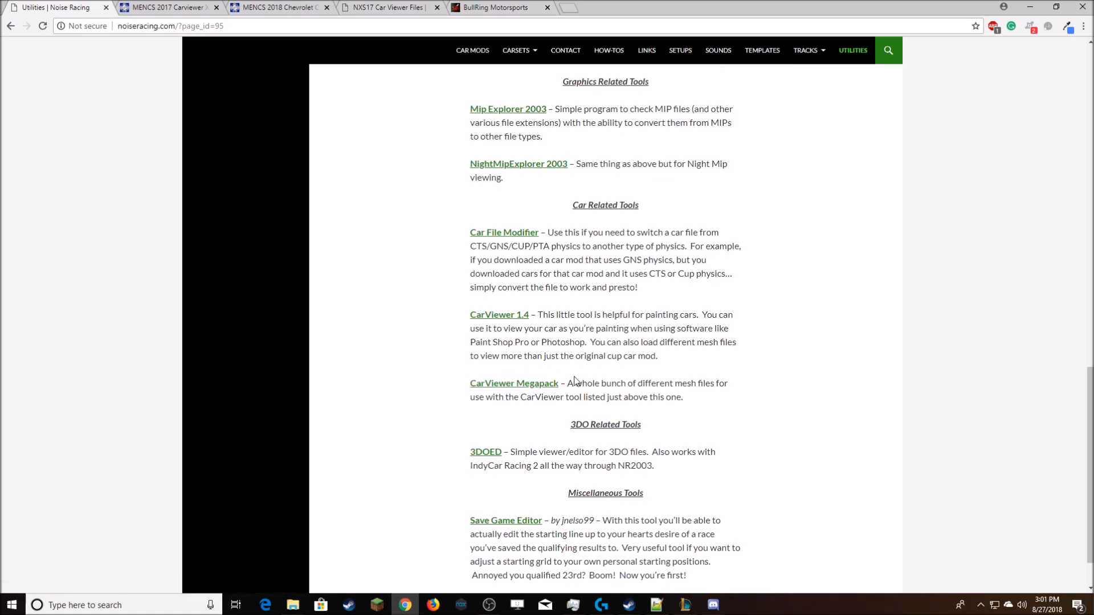
pyautogui.moveTo(550, 392)
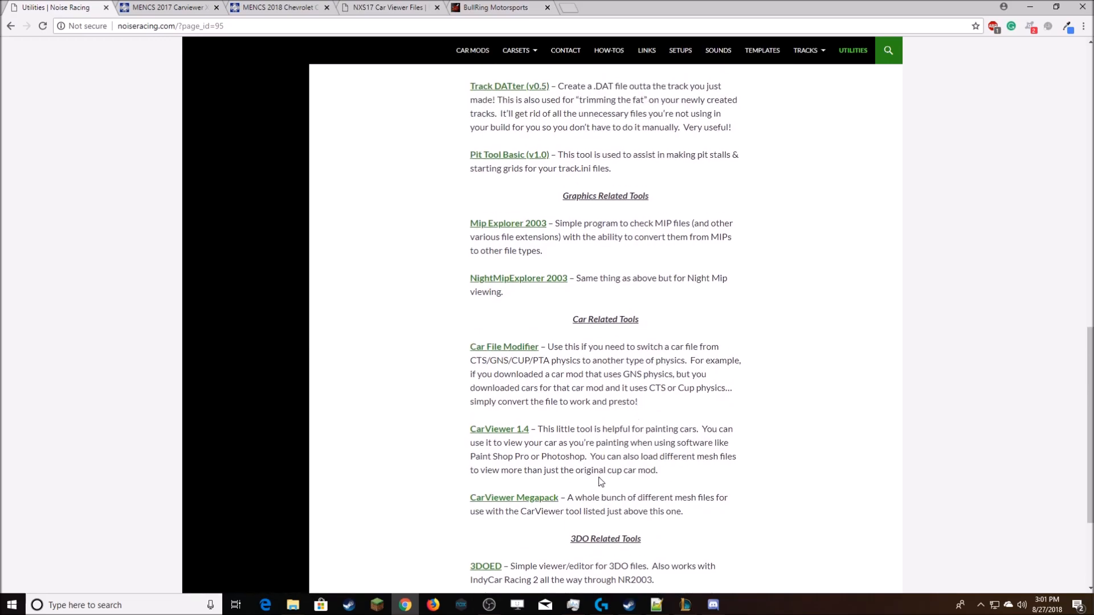
pyautogui.scroll(-3)
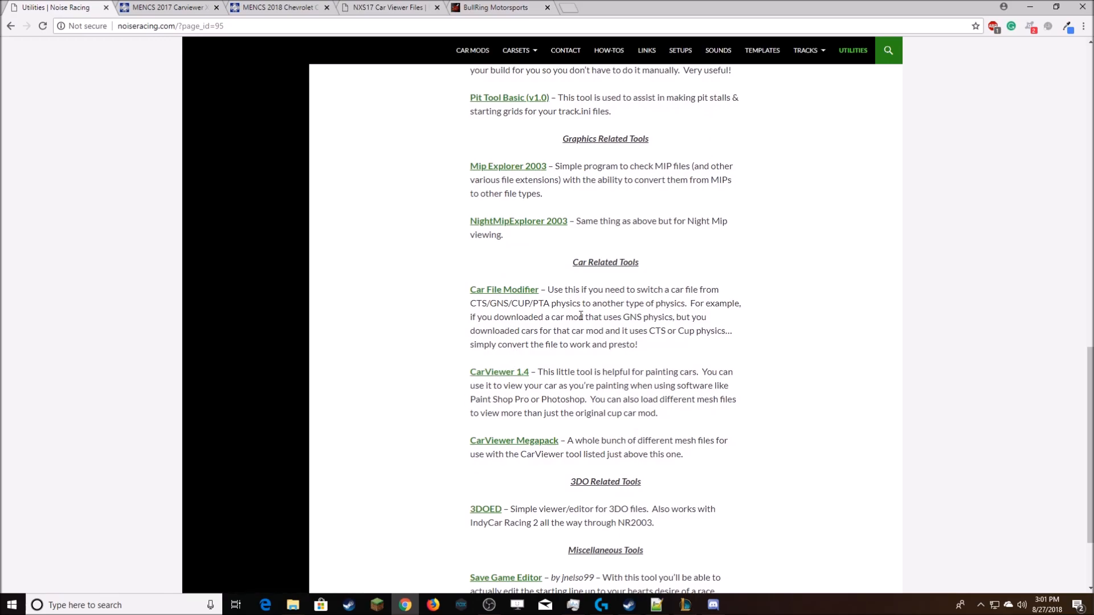
pyautogui.moveTo(612, 302)
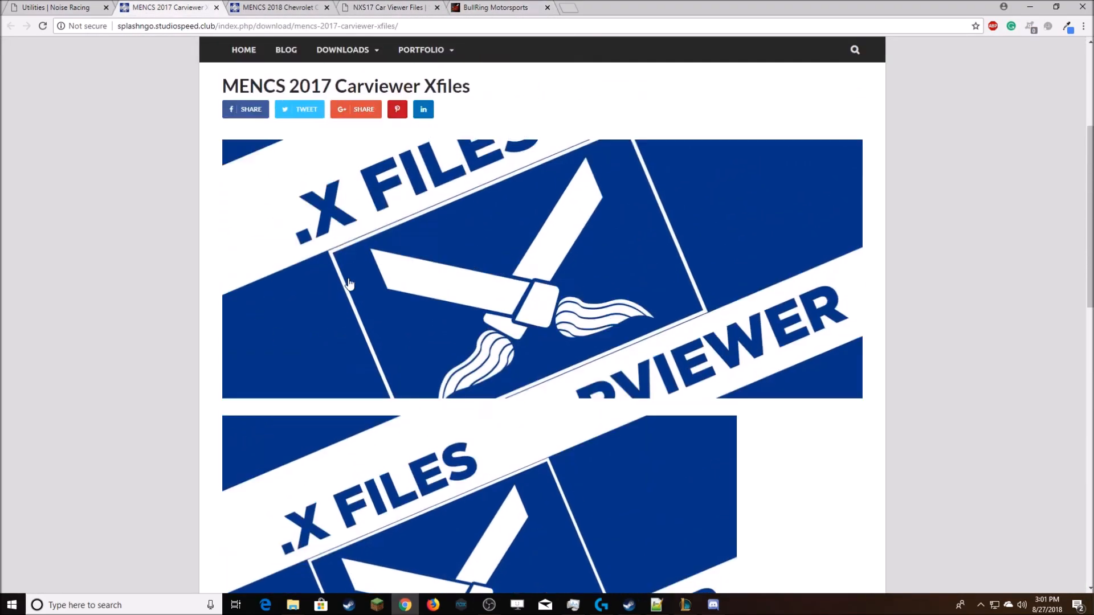
pyautogui.scroll(3)
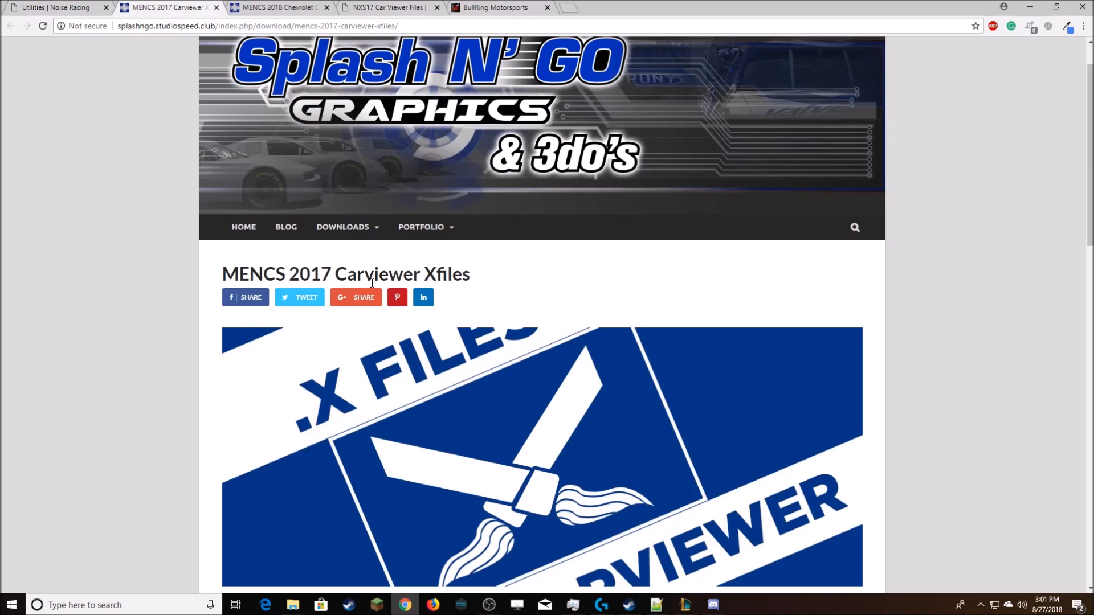
pyautogui.scroll(-3)
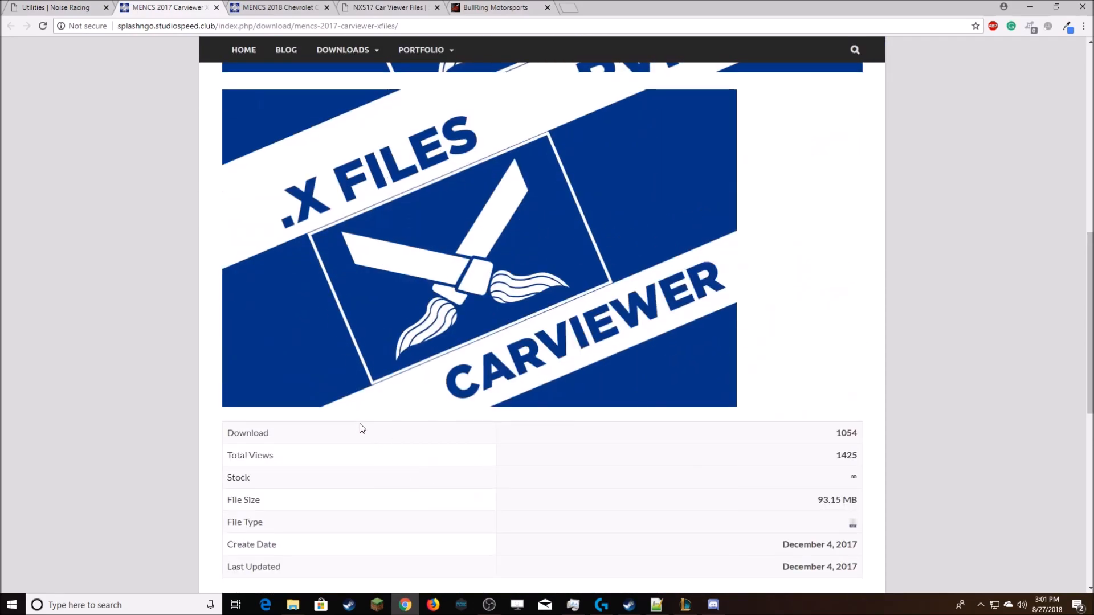
pyautogui.scroll(3)
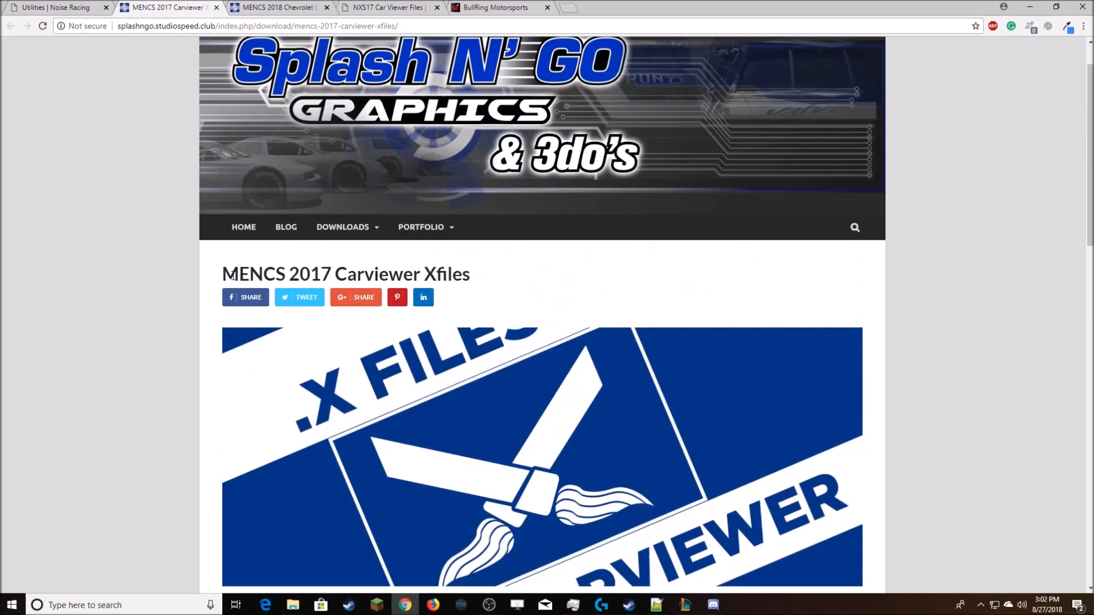
pyautogui.scroll(-3)
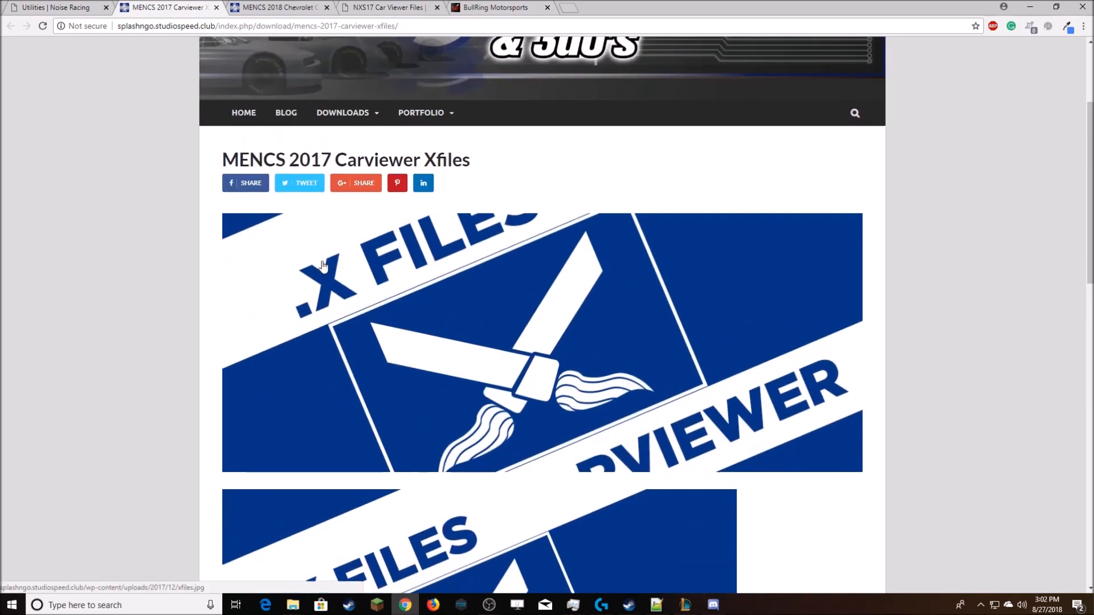
pyautogui.scroll(-3)
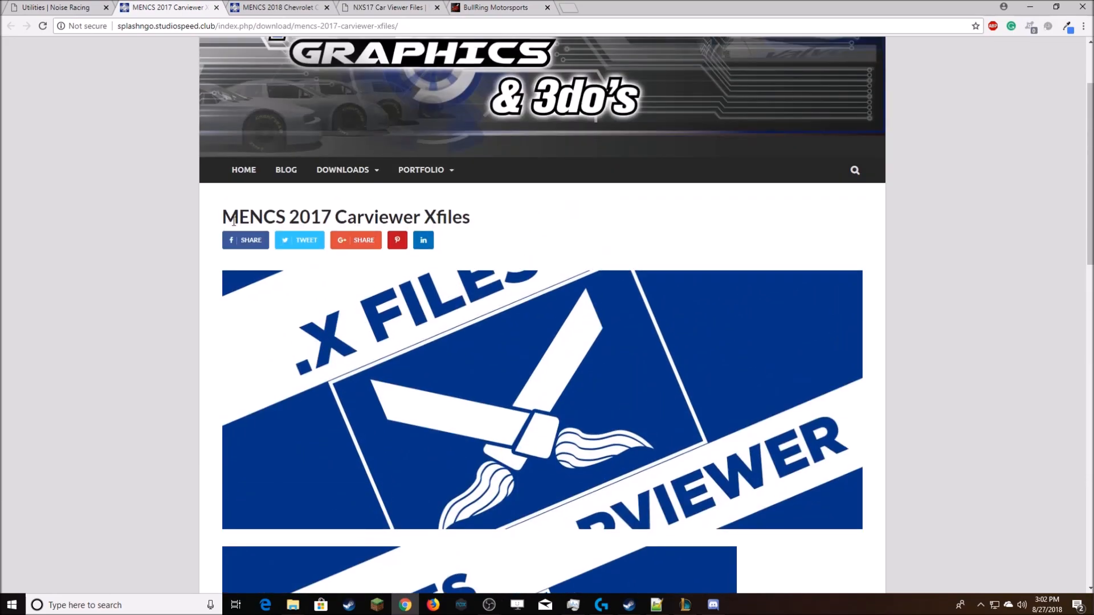
pyautogui.scroll(-3)
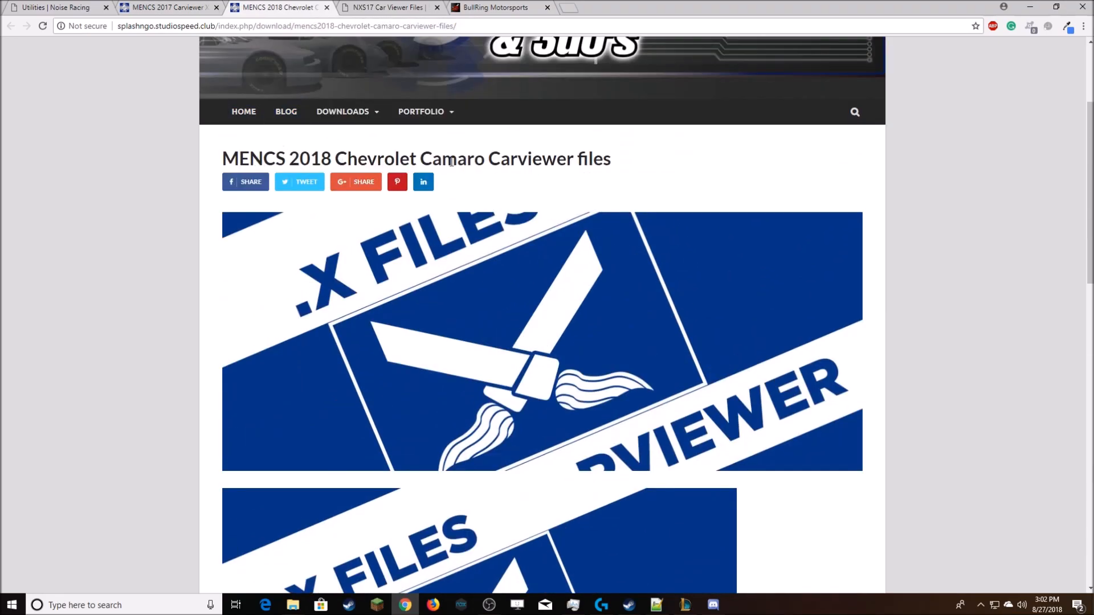
pyautogui.scroll(-3)
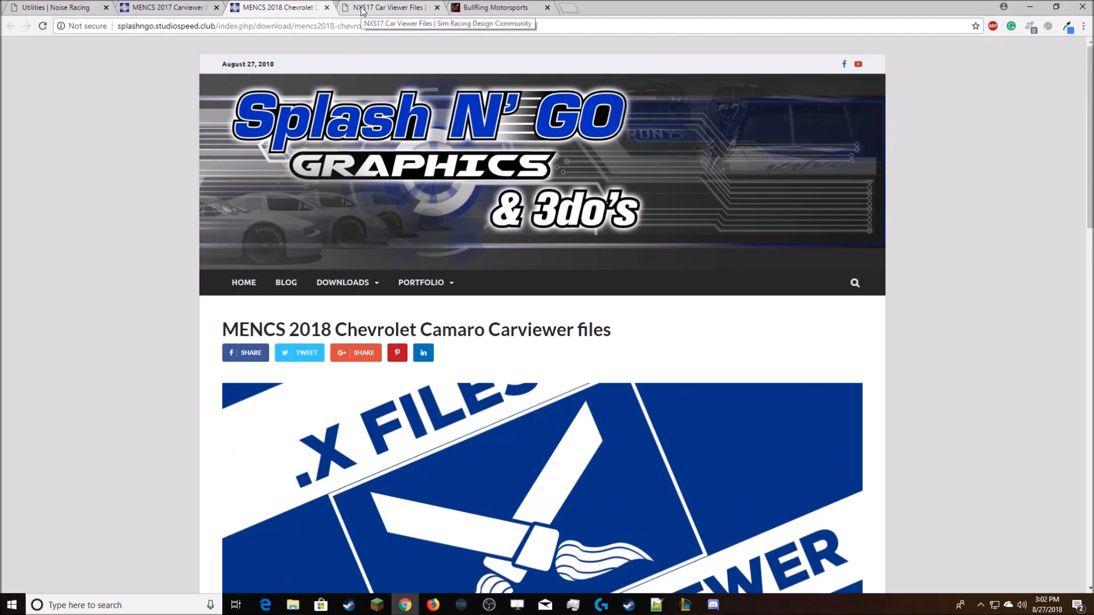
# Check the NXS17 Car Viewer Files and BullRing downloads tabs, then return to Noise Racing utilities
pyautogui.click(387, 8)
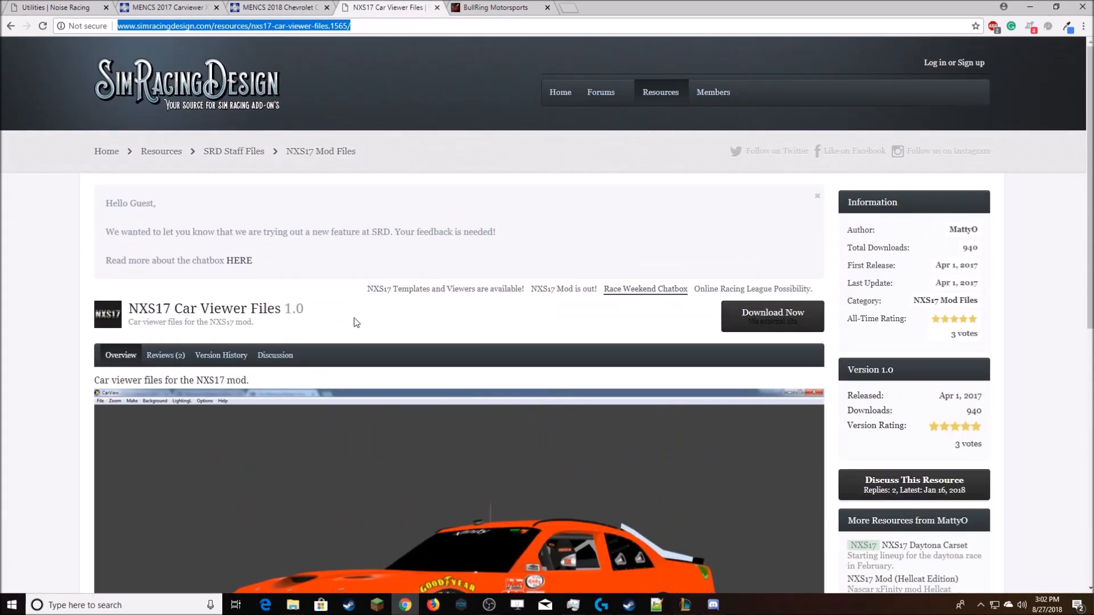
pyautogui.scroll(-3)
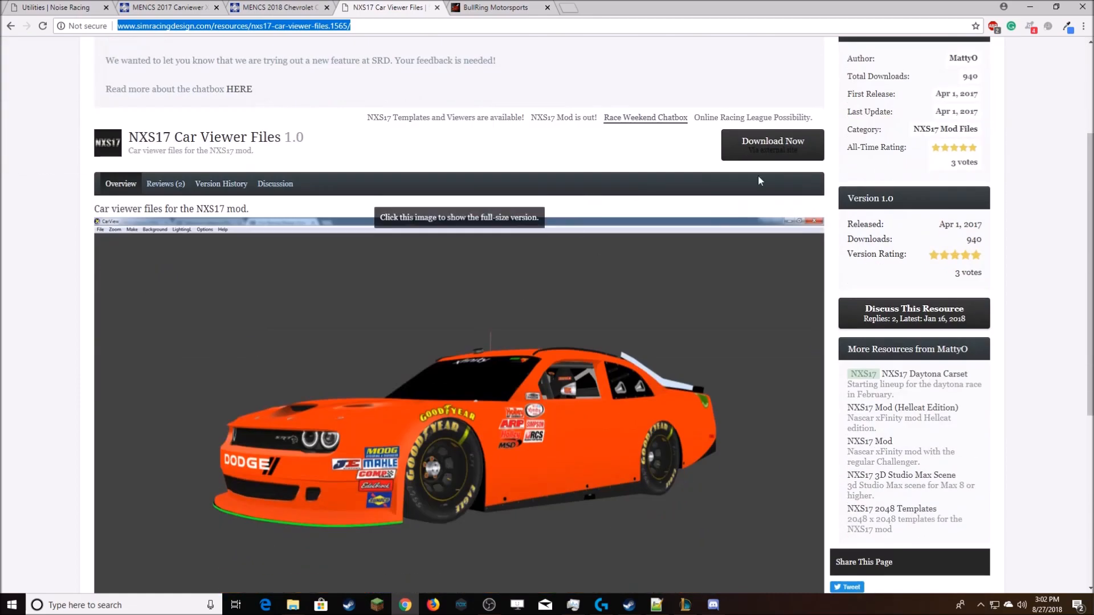
pyautogui.moveTo(496, 7)
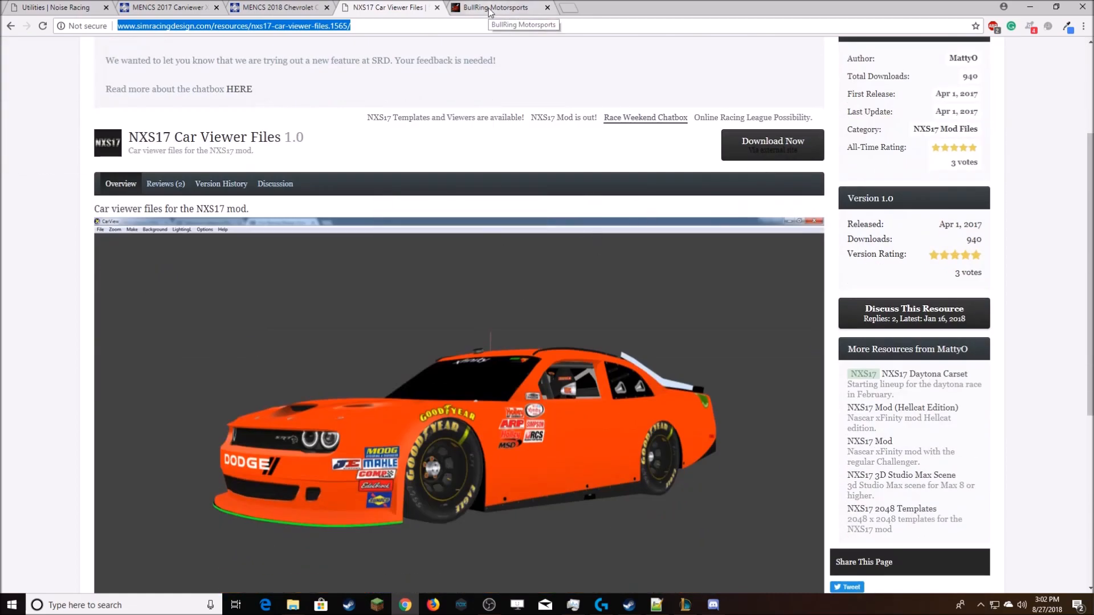
pyautogui.click(495, 8)
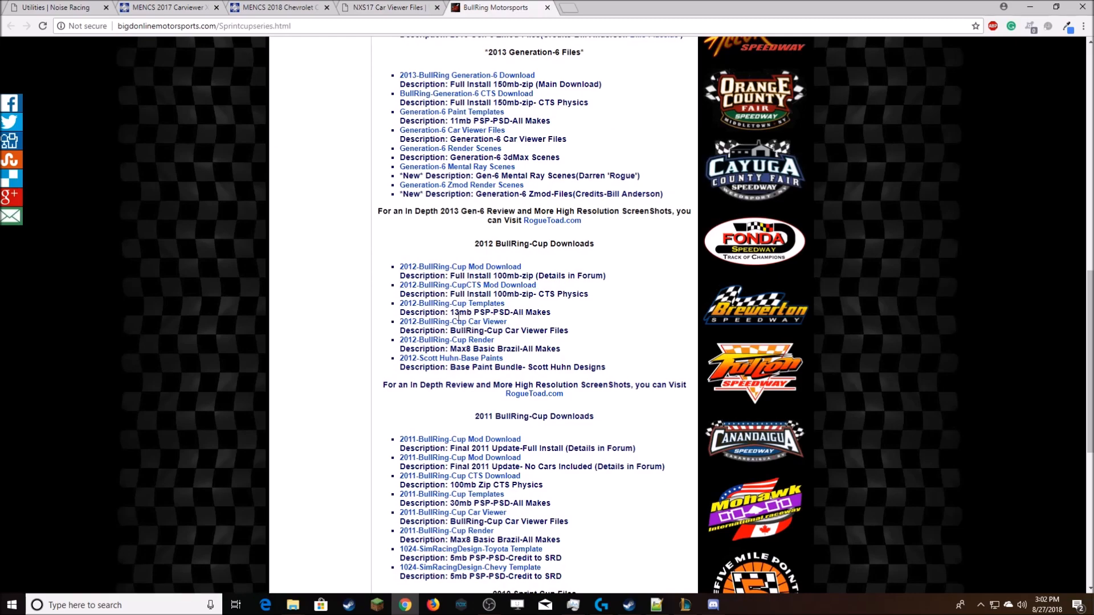
pyautogui.click(55, 7)
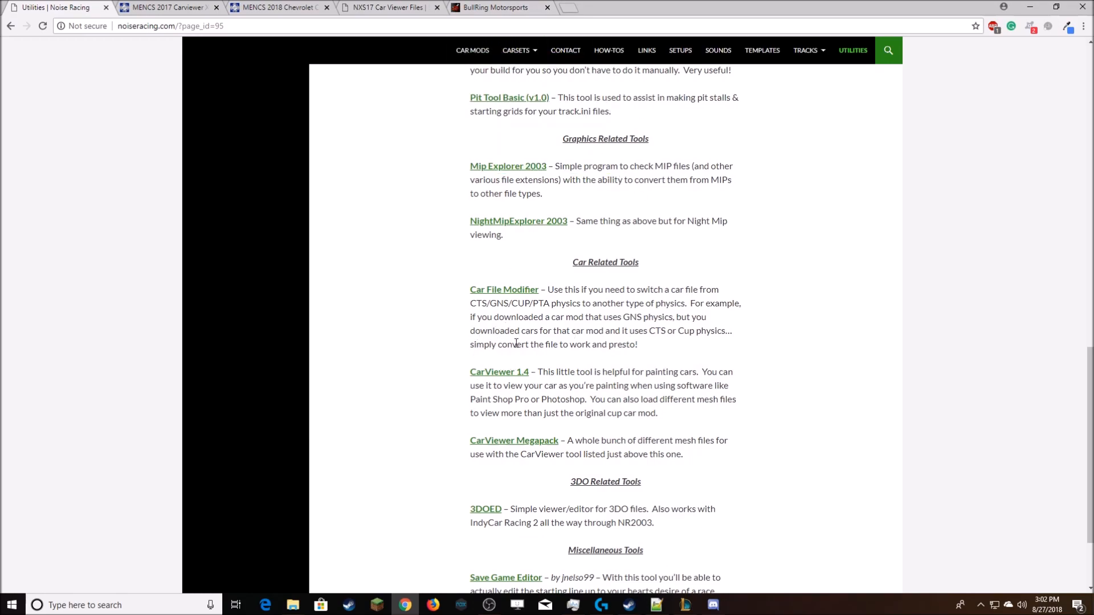
pyautogui.moveTo(670, 427)
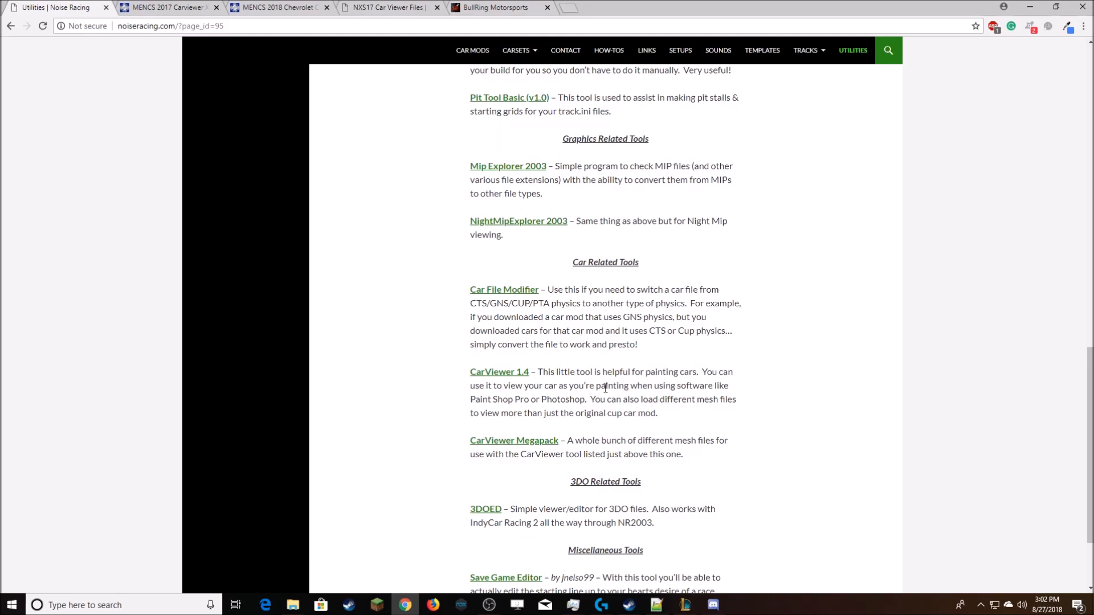
pyautogui.moveTo(587, 332)
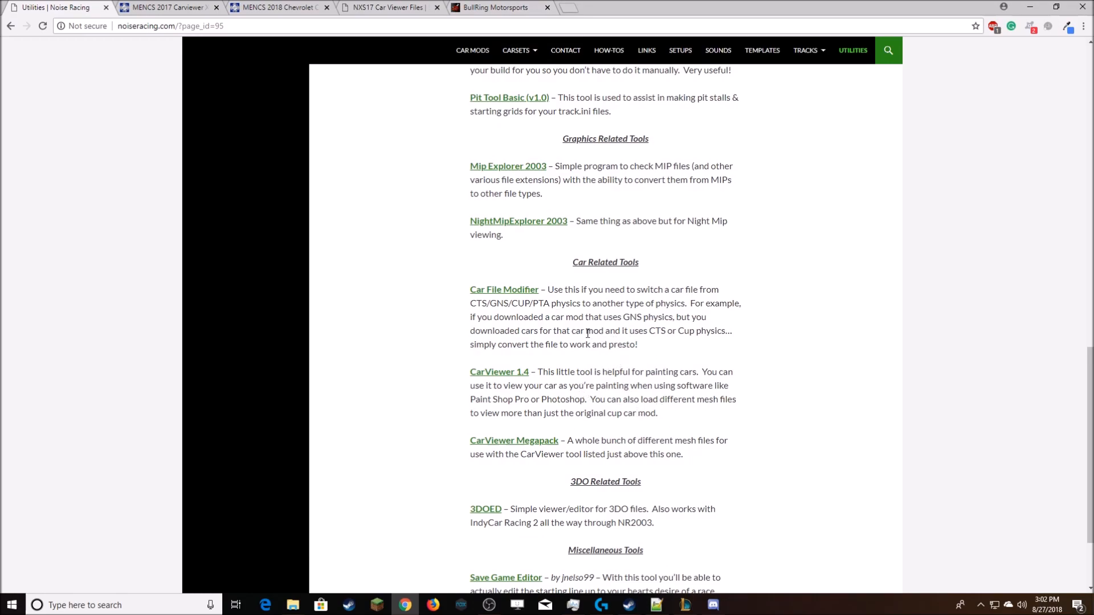
pyautogui.moveTo(291, 518)
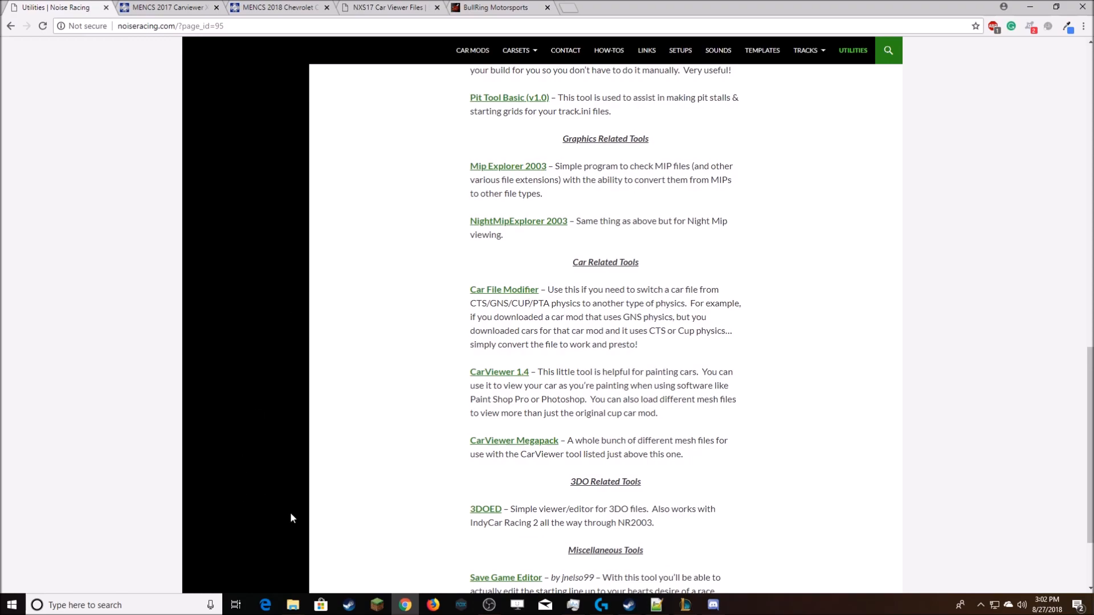
pyautogui.moveTo(292, 605)
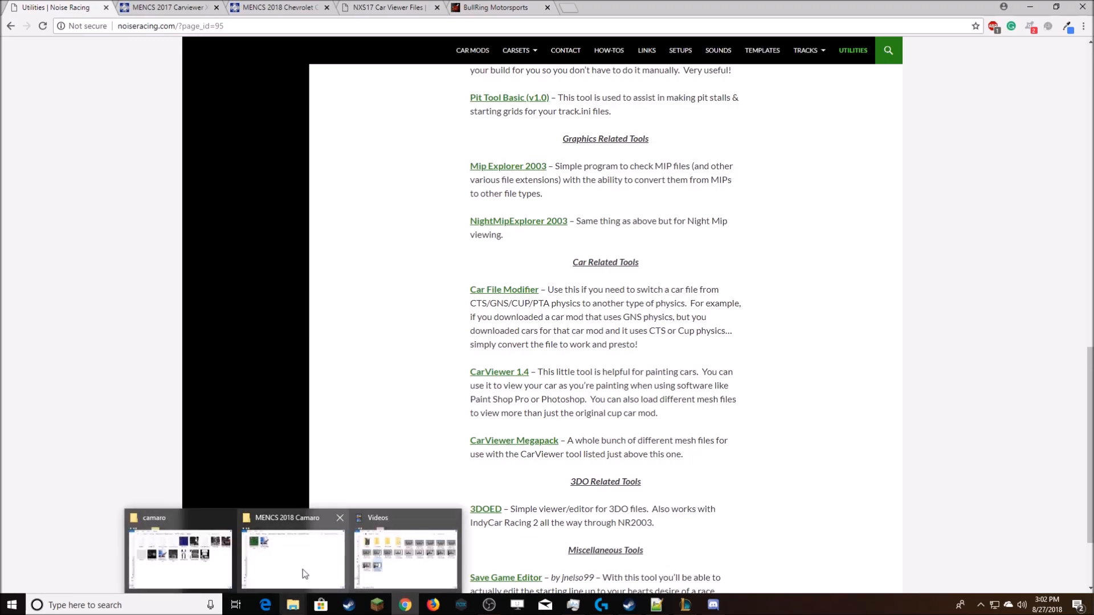
# Rotate the car in CarView to a front three-quarter view
pyautogui.click(292, 551)
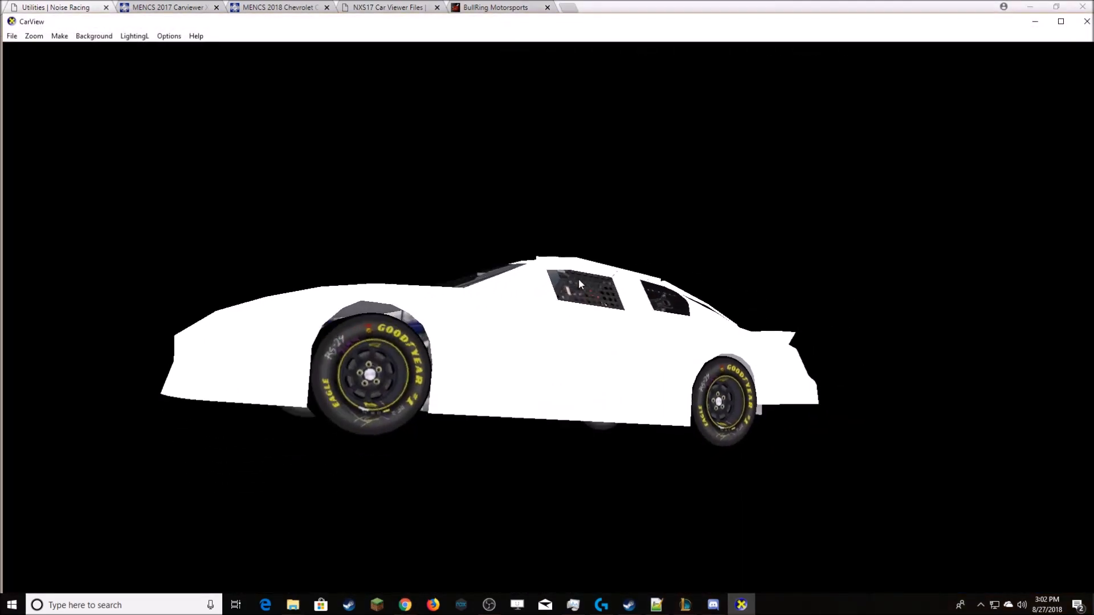
pyautogui.moveTo(579, 284); pyautogui.dragTo(389, 395)
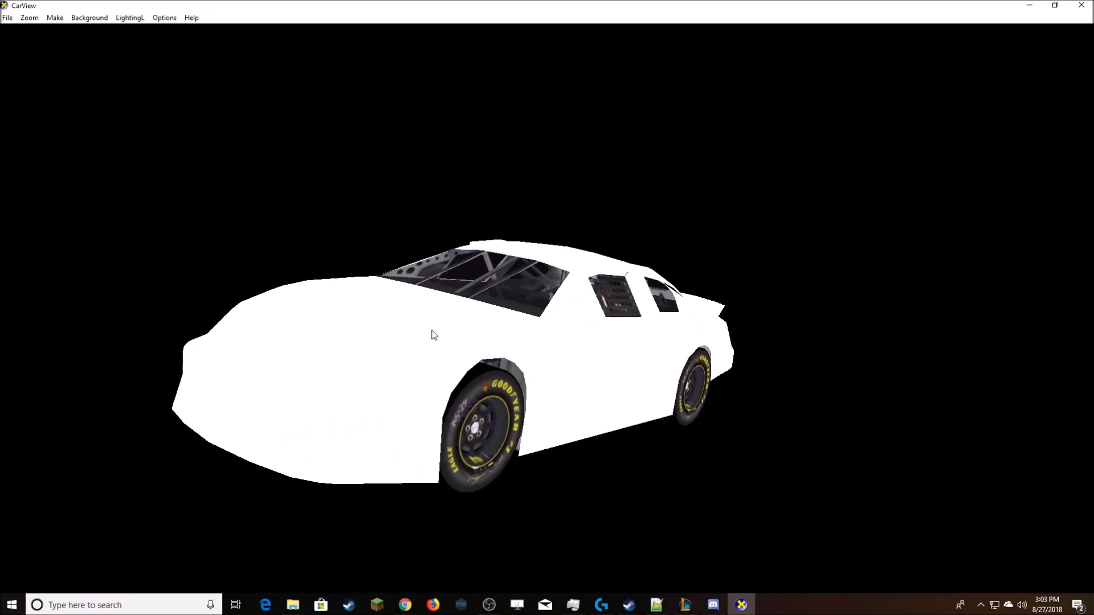
pyautogui.moveTo(432, 335); pyautogui.dragTo(602, 368)
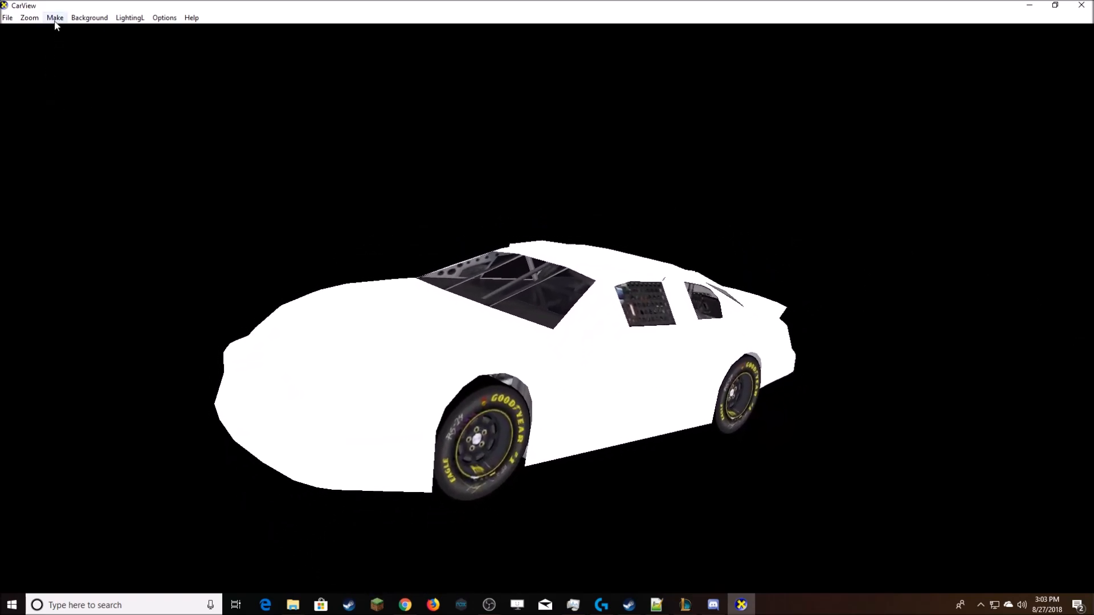
# Switch the car make to Ford, then Pontiac, and bring up Open Direct X Mesh (*.x)
pyautogui.click(55, 17)
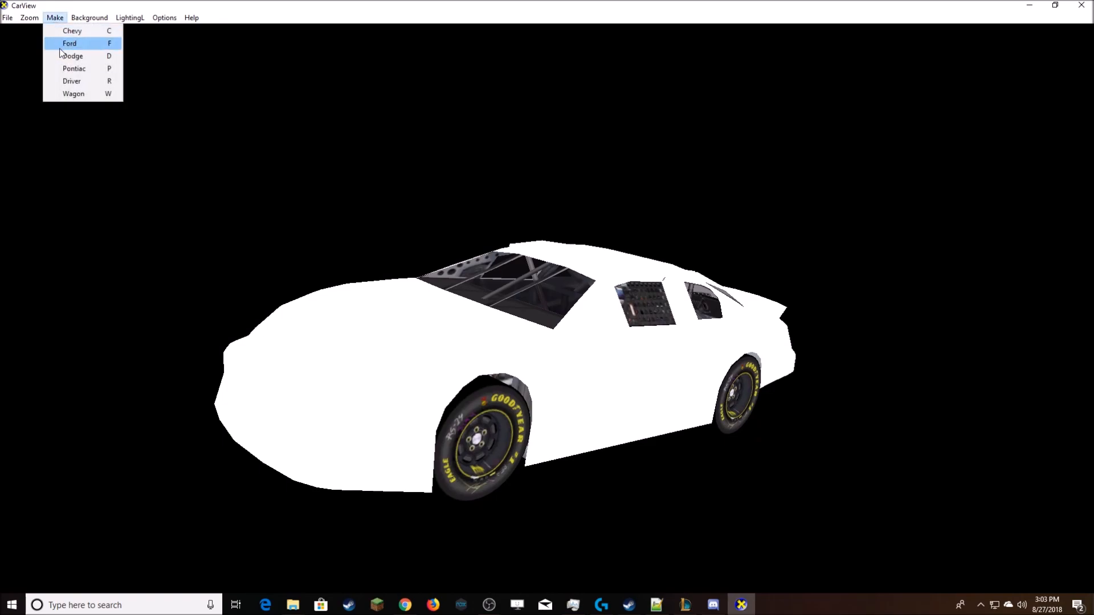
pyautogui.click(69, 43)
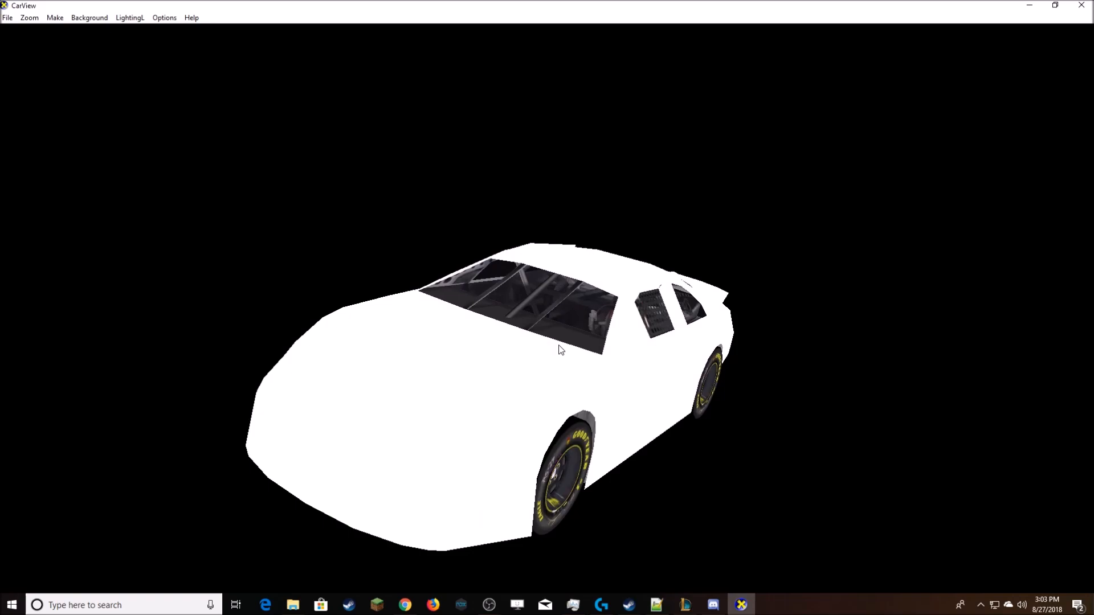
pyautogui.click(54, 18)
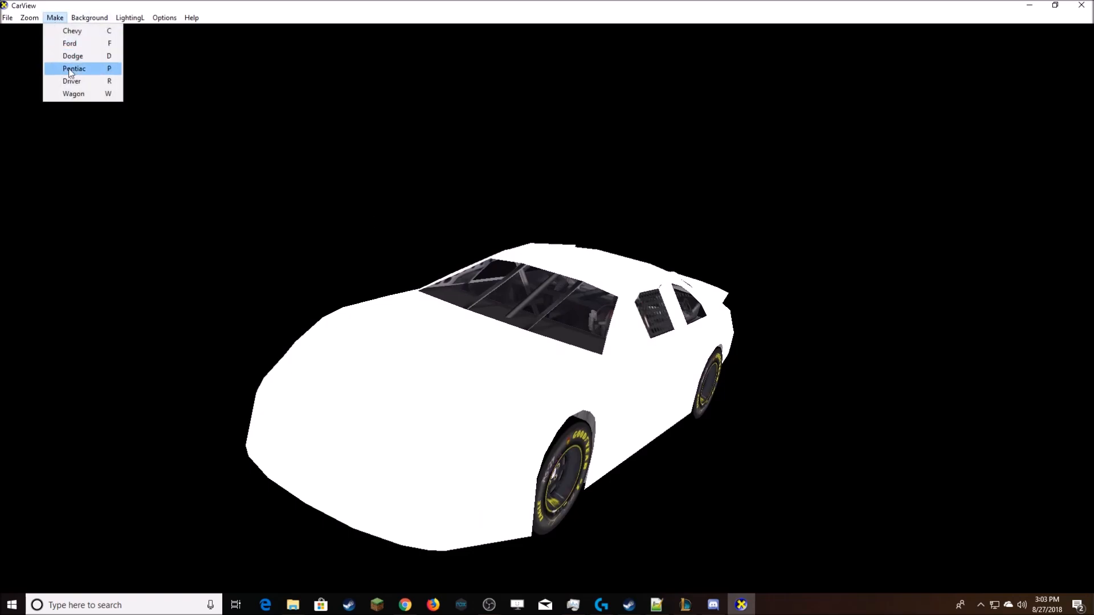
pyautogui.click(74, 68)
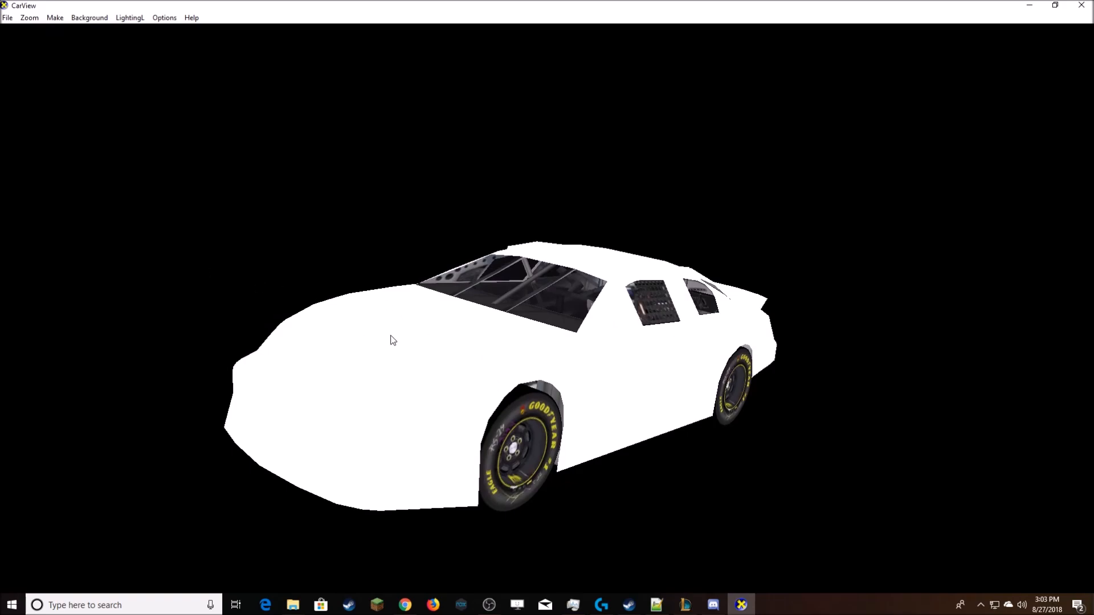
pyautogui.moveTo(389, 342)
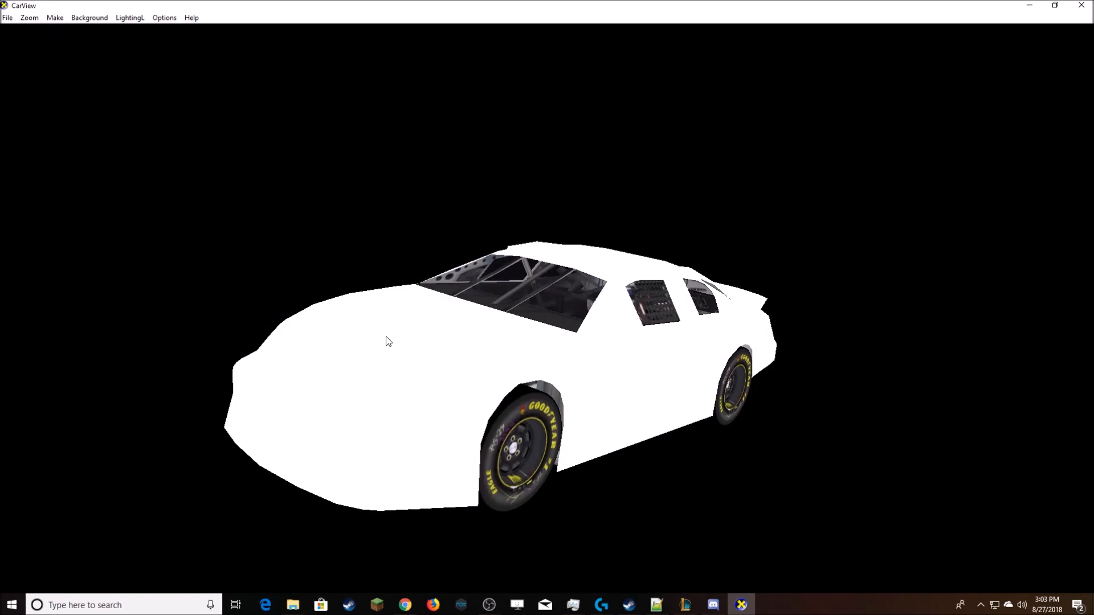
pyautogui.click(7, 17)
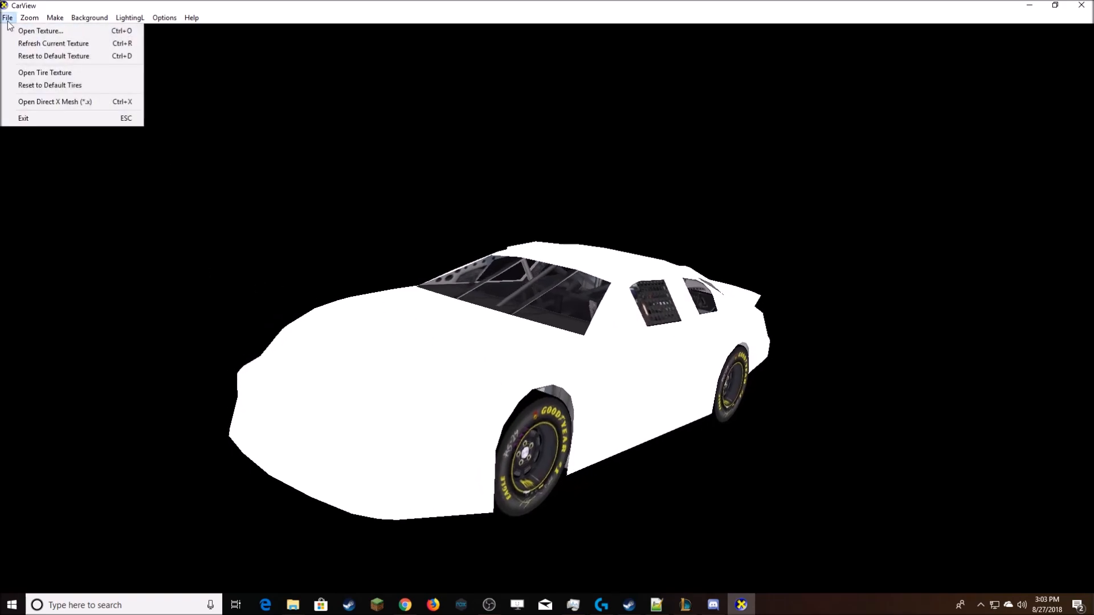
pyautogui.moveTo(55, 101)
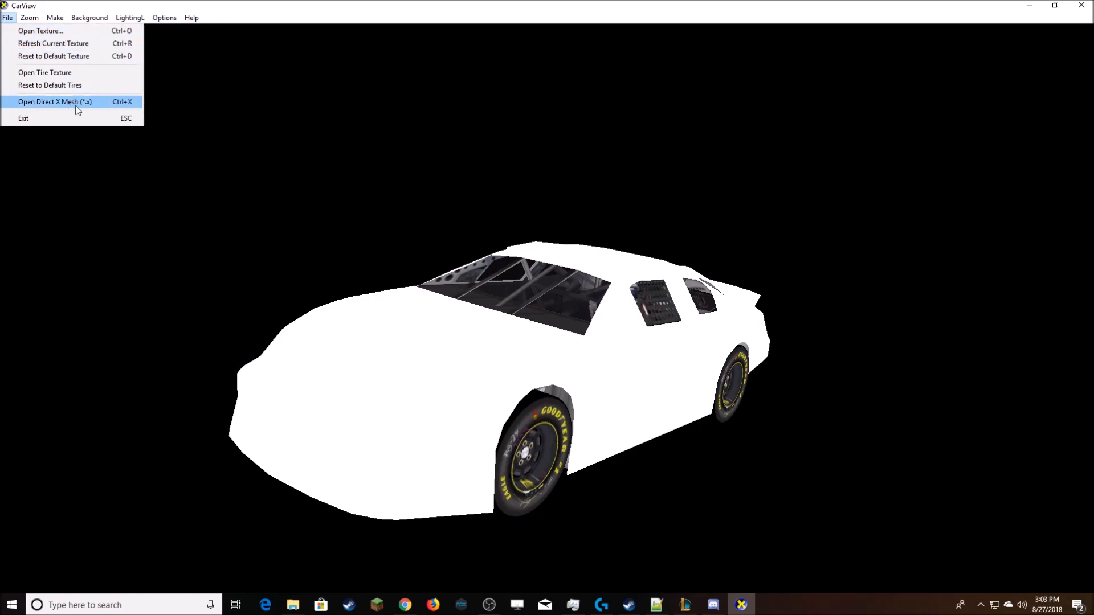
pyautogui.click(55, 102)
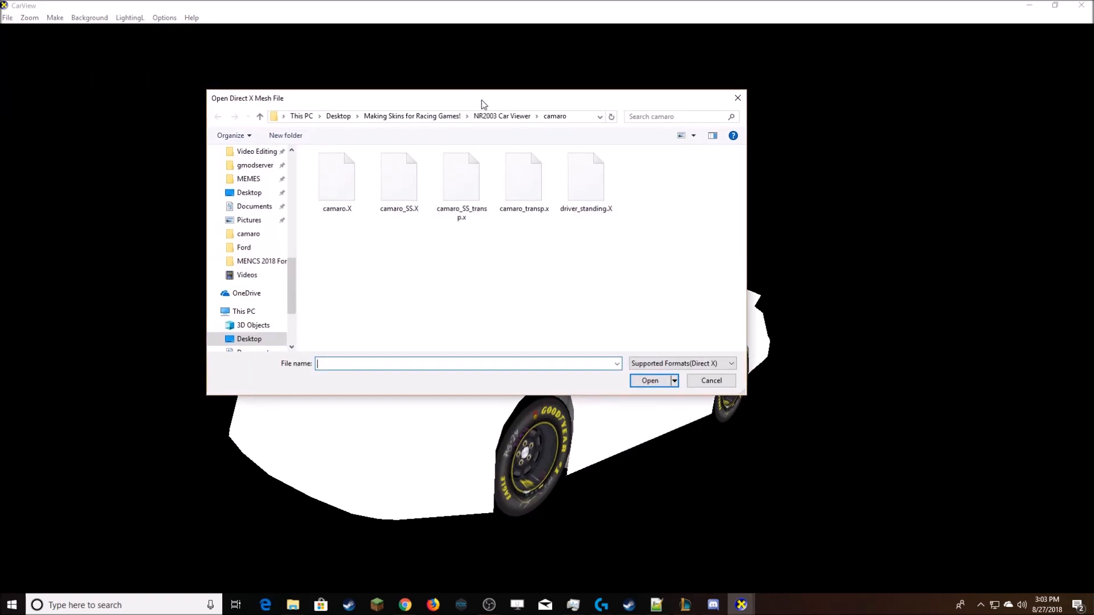
# Load camaro.X from the camaro folder under NR2003 Car Viewer
pyautogui.click(501, 116)
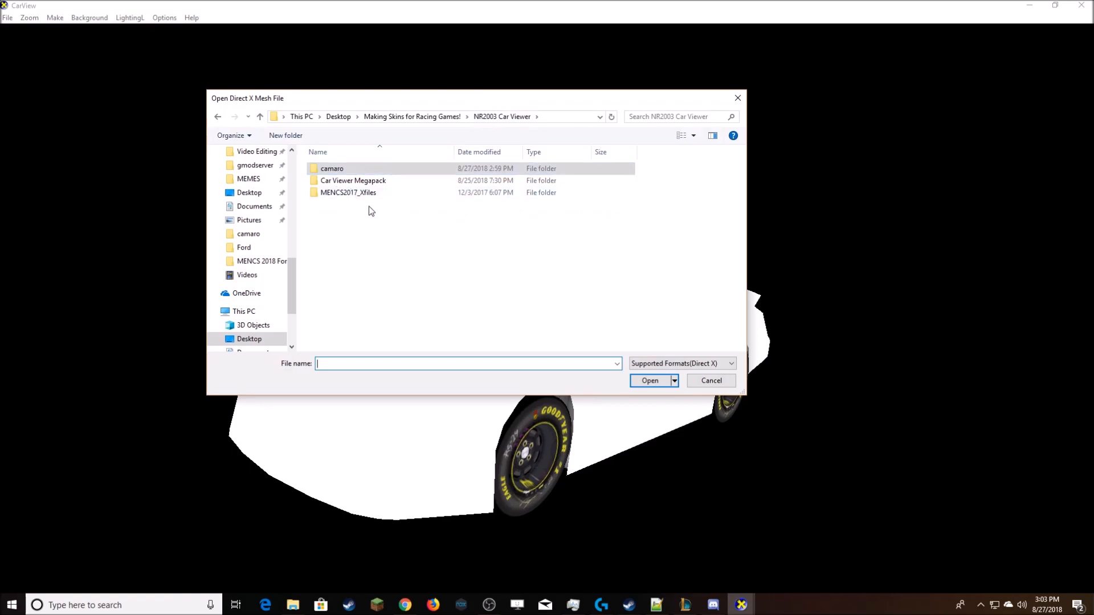
pyautogui.moveTo(352, 180)
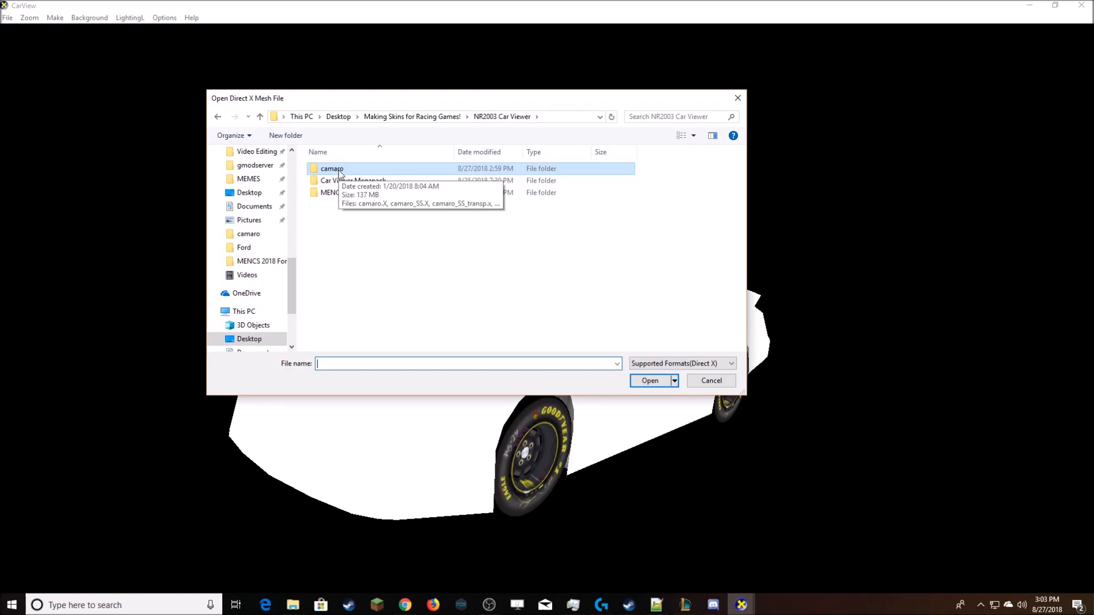
pyautogui.doubleClick(332, 168)
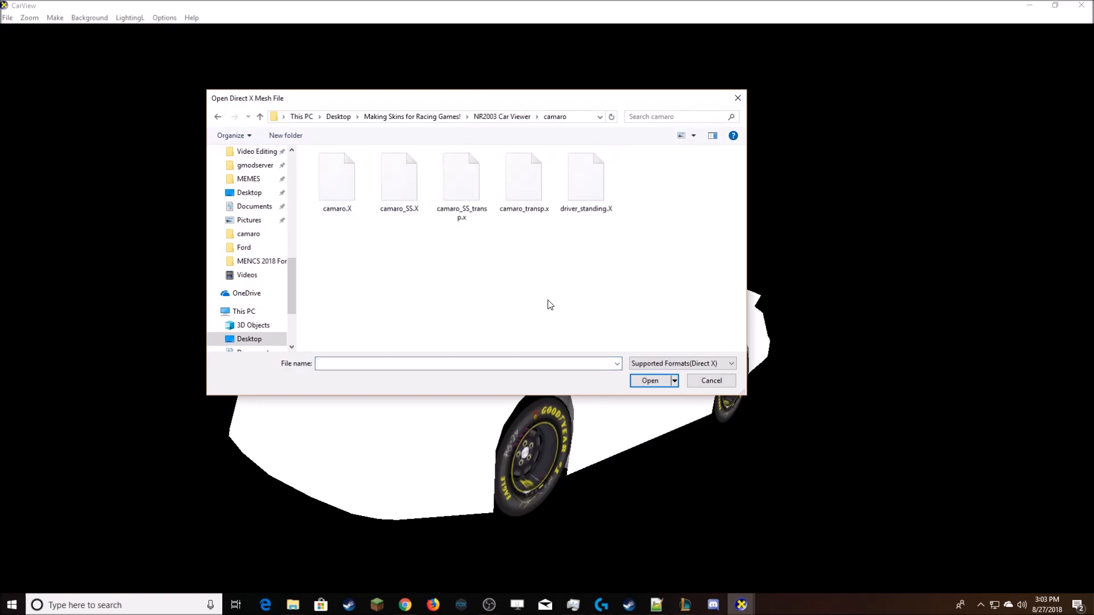
pyautogui.moveTo(588, 280)
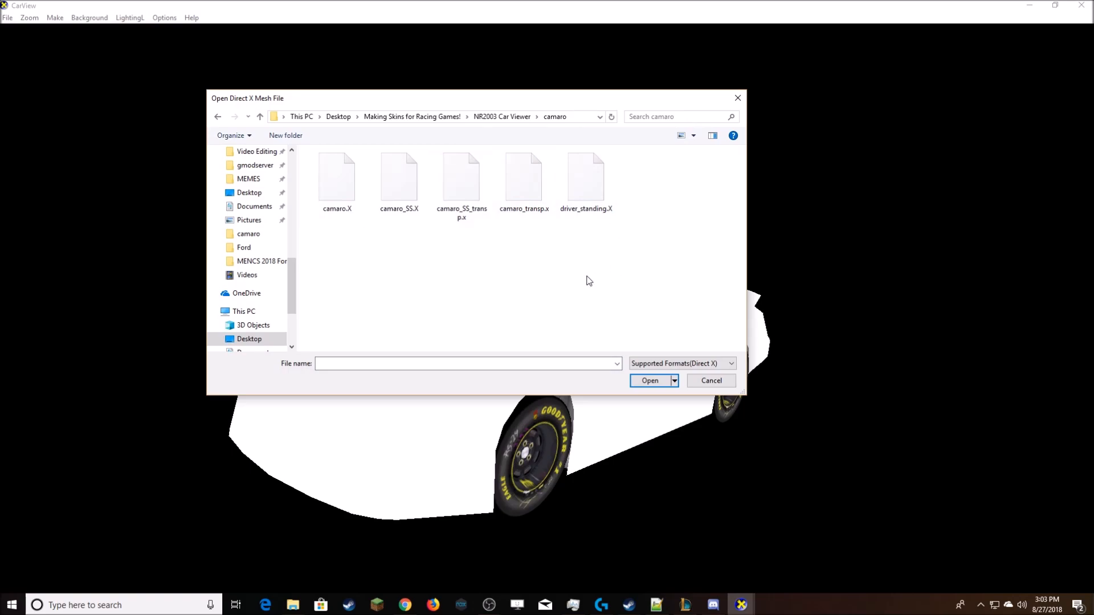
pyautogui.click(399, 177)
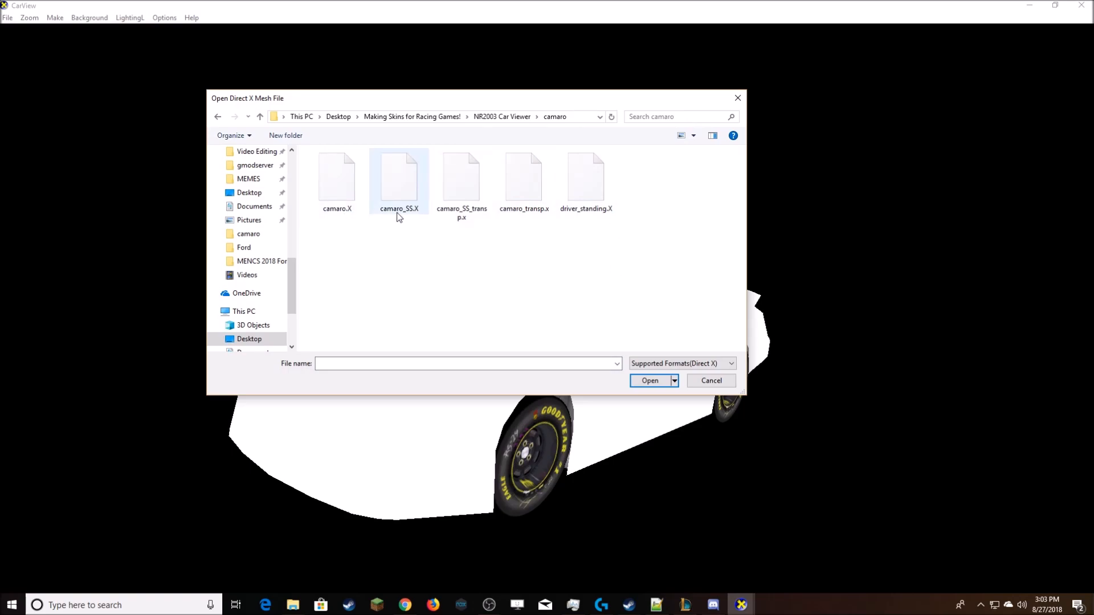
pyautogui.click(461, 181)
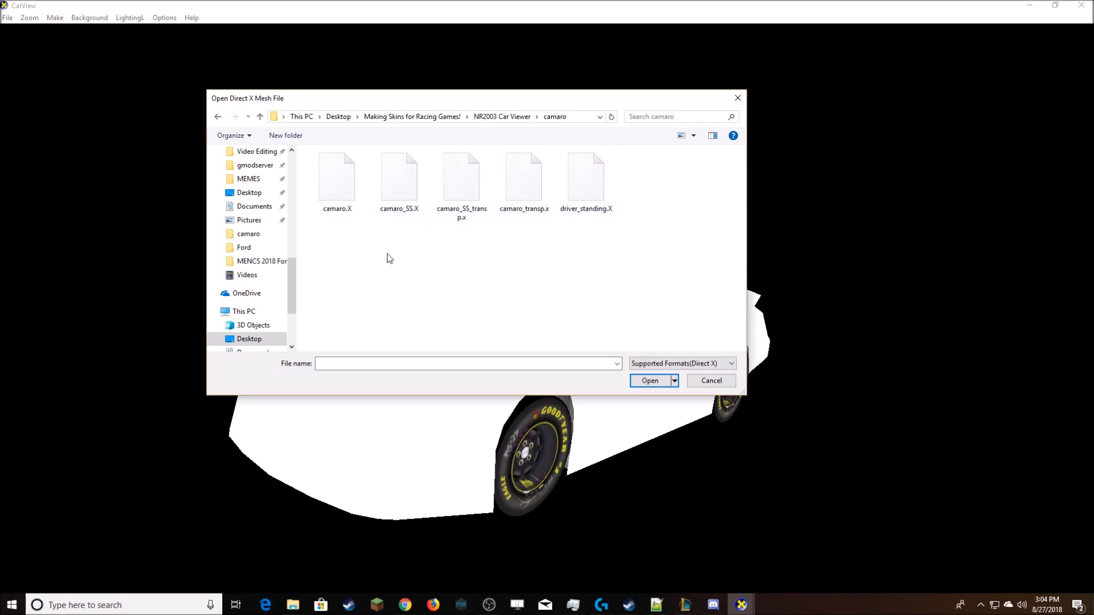
pyautogui.click(461, 178)
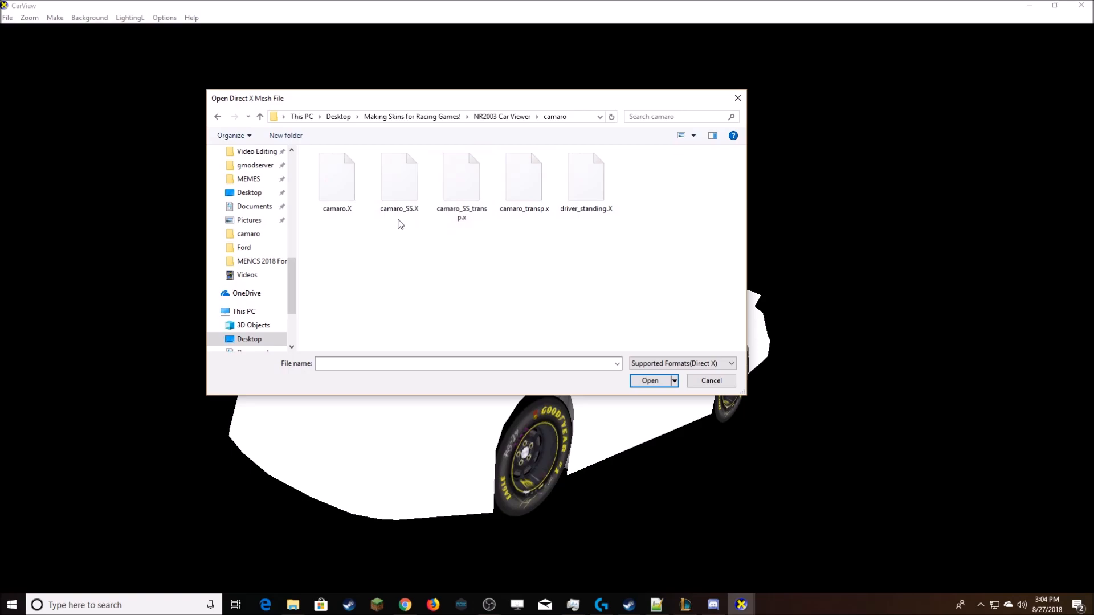
pyautogui.moveTo(407, 261)
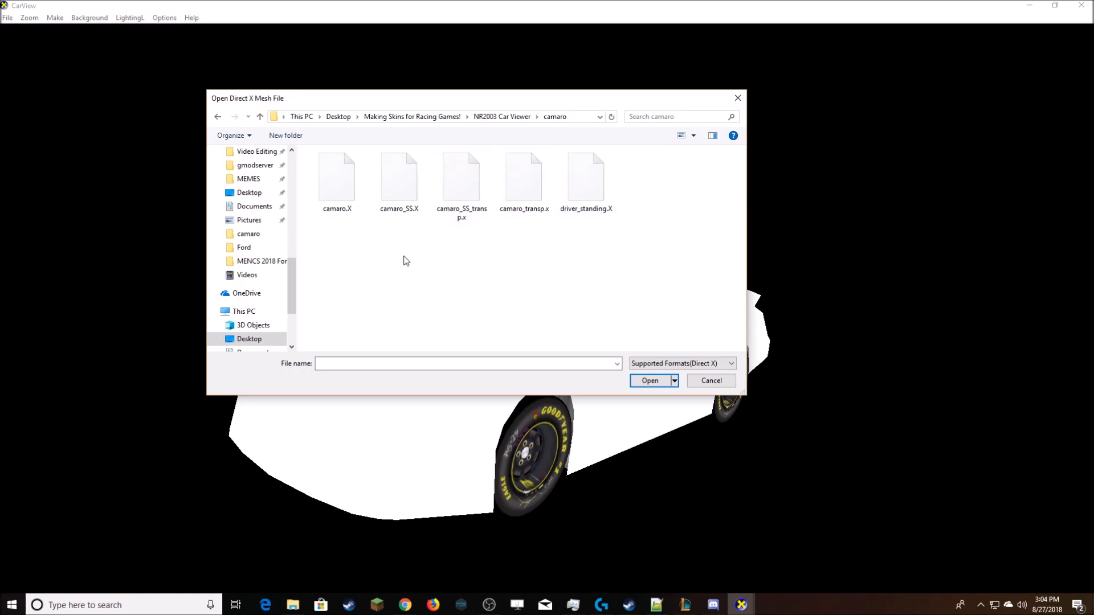
pyautogui.moveTo(481, 240)
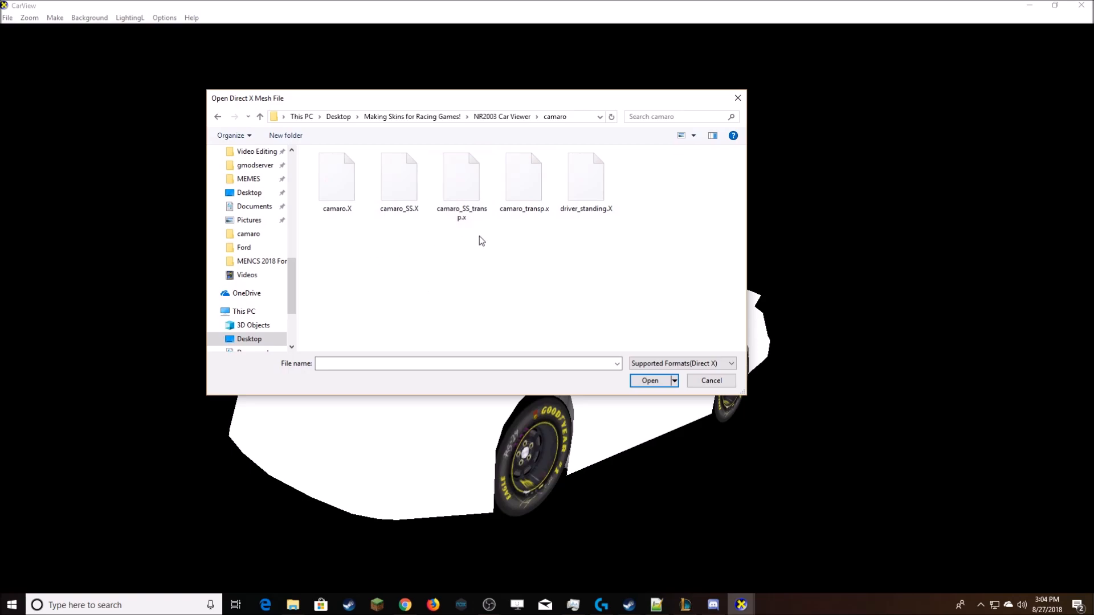
pyautogui.click(525, 178)
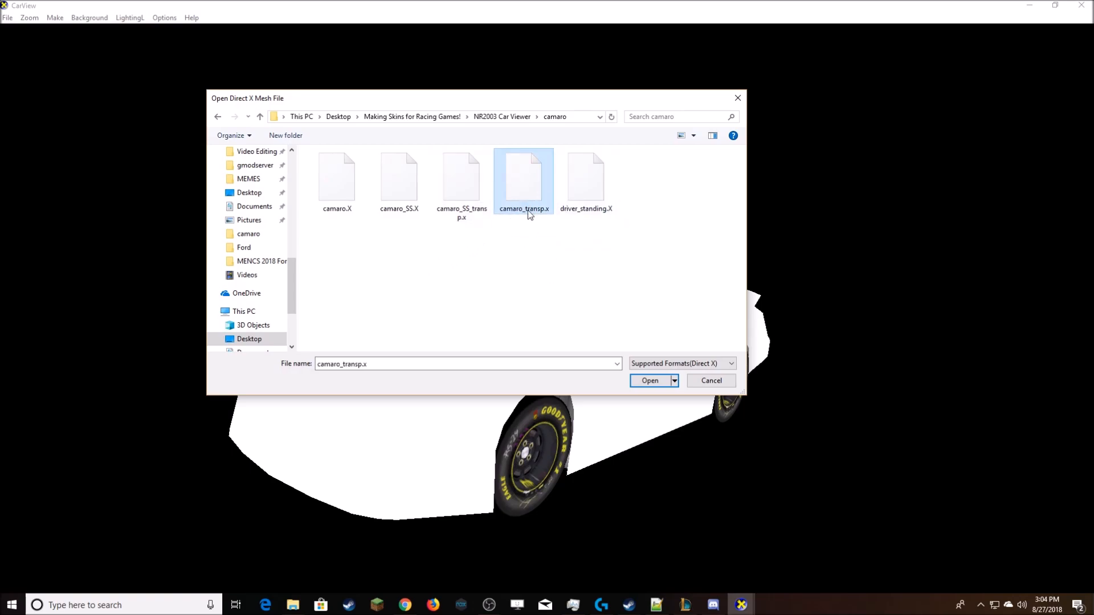
pyautogui.click(337, 178)
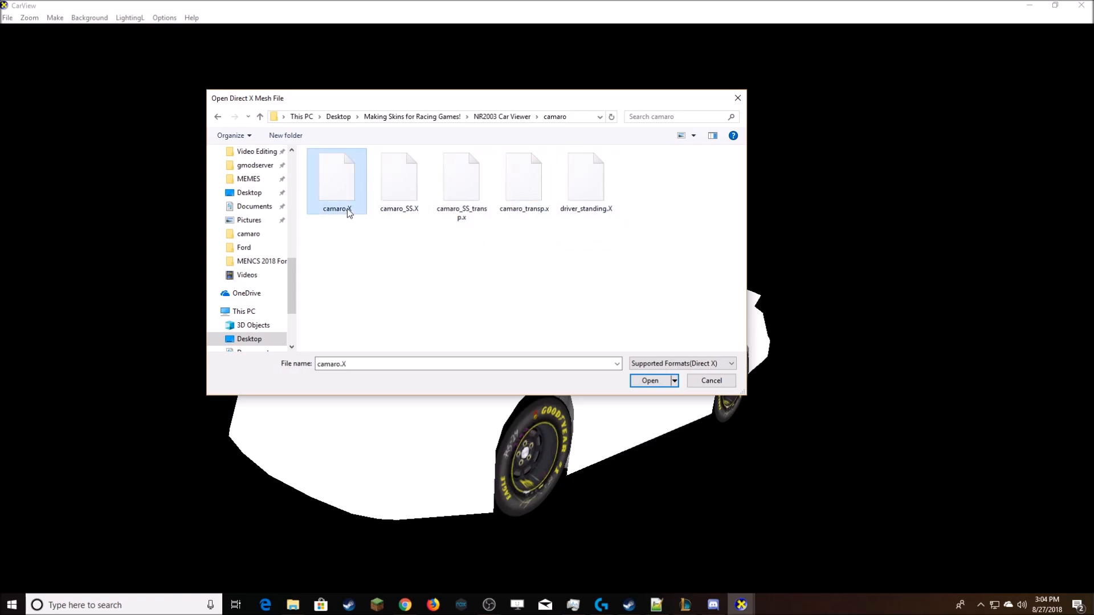
pyautogui.moveTo(328, 195)
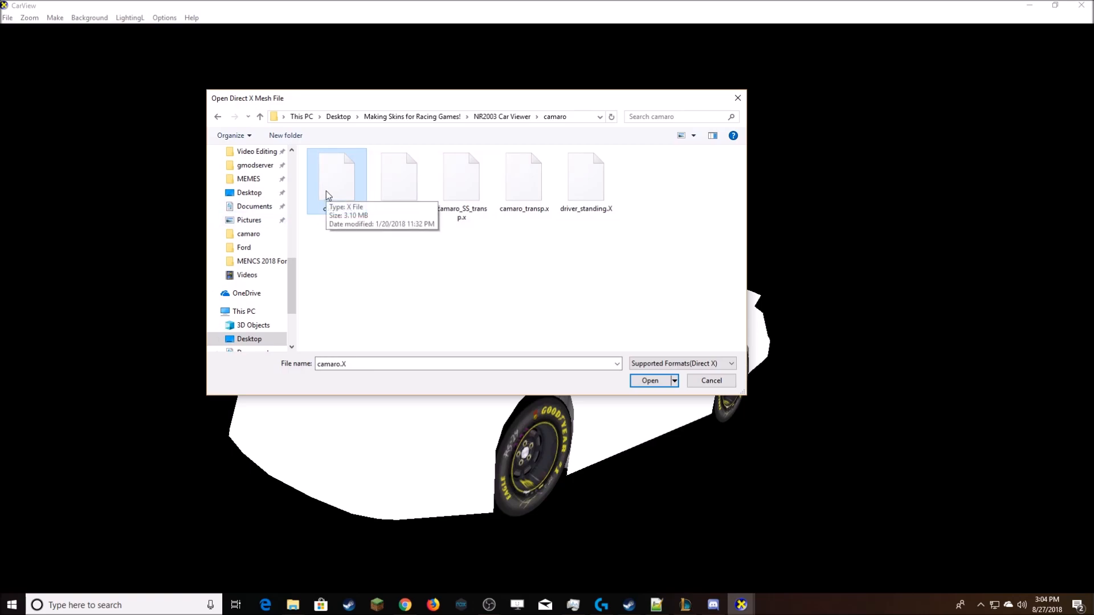
pyautogui.moveTo(345, 195)
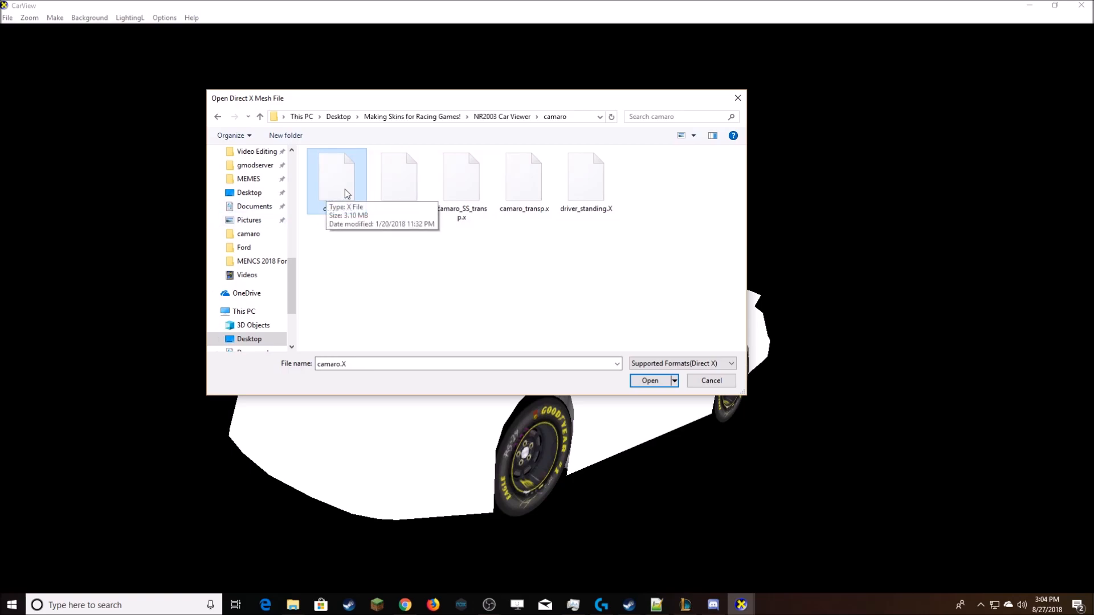
pyautogui.click(649, 380)
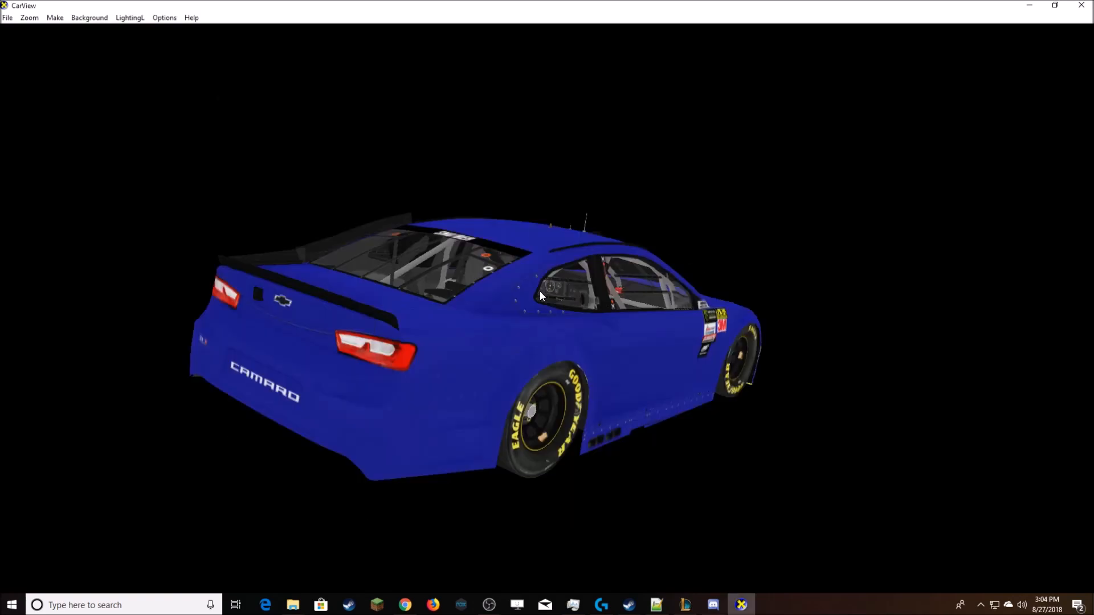
pyautogui.moveTo(541, 296); pyautogui.dragTo(414, 309)
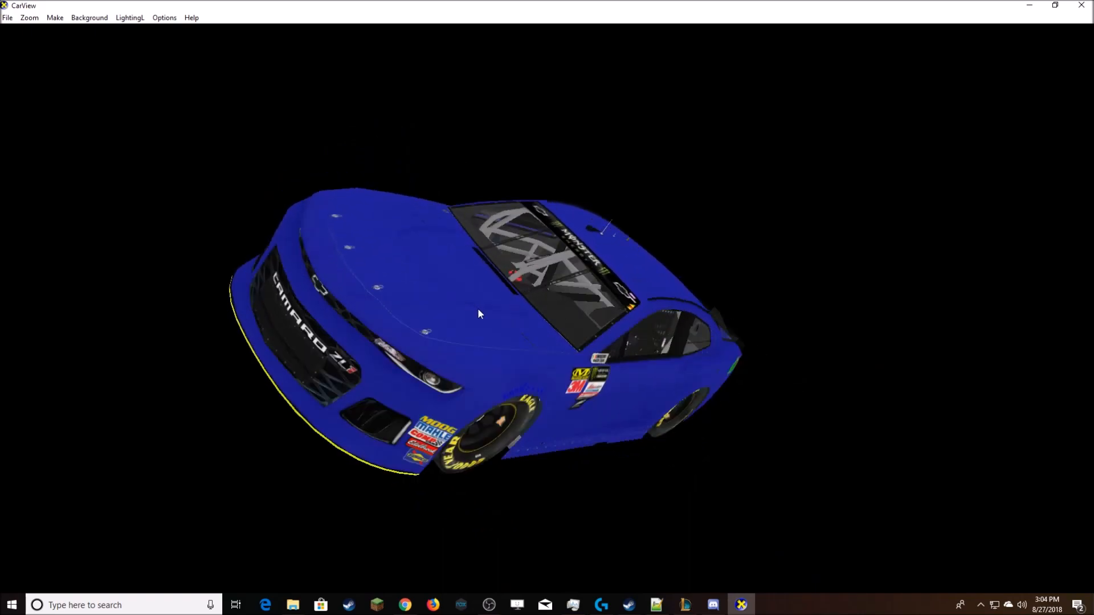
pyautogui.moveTo(435, 198)
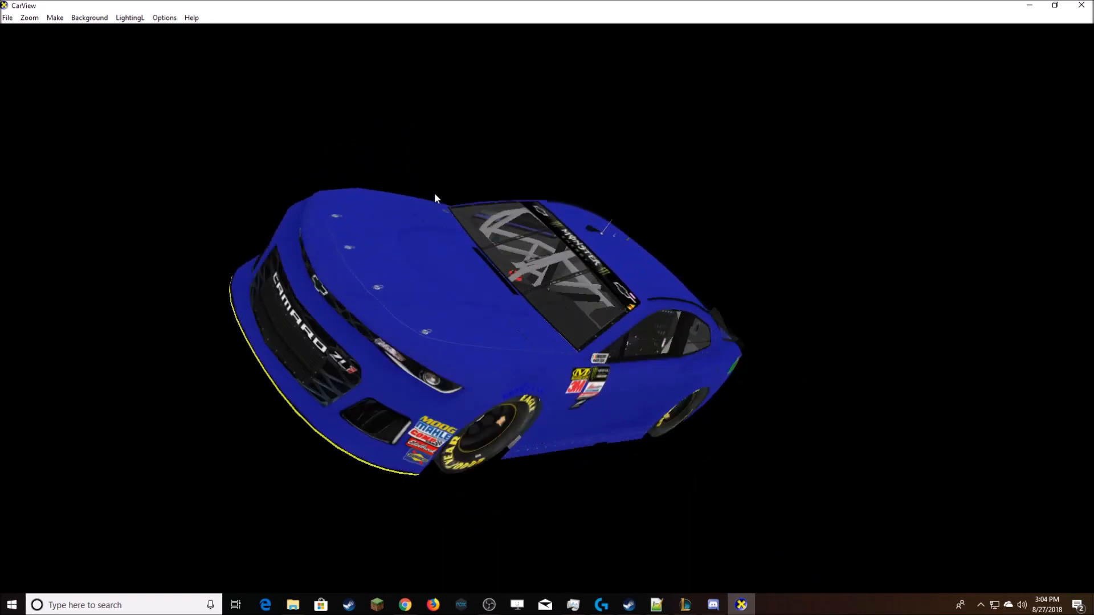
pyautogui.click(8, 18)
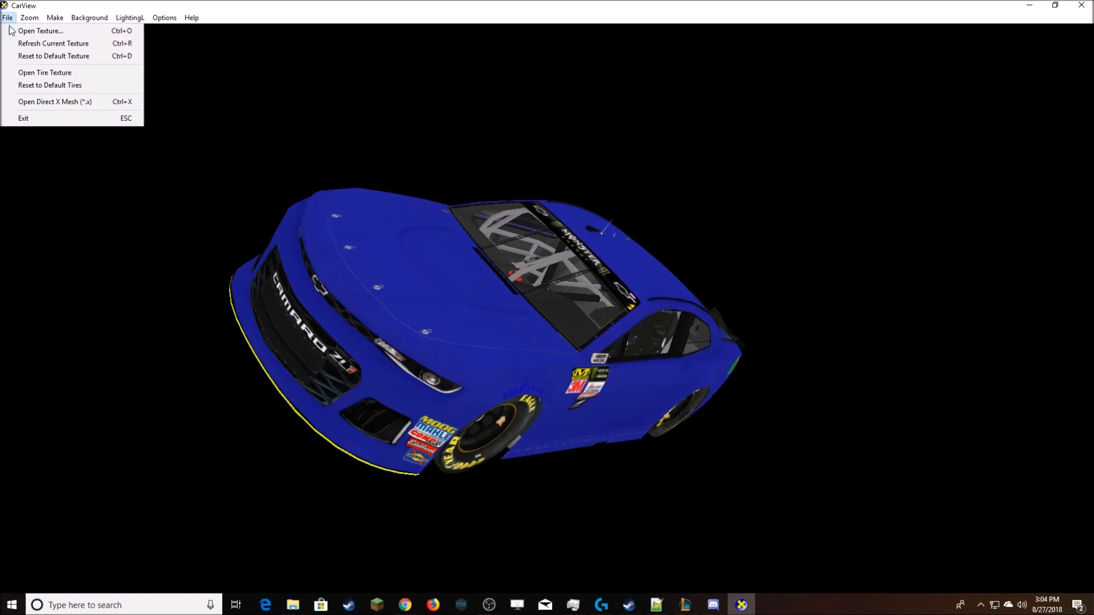
pyautogui.moveTo(40, 30)
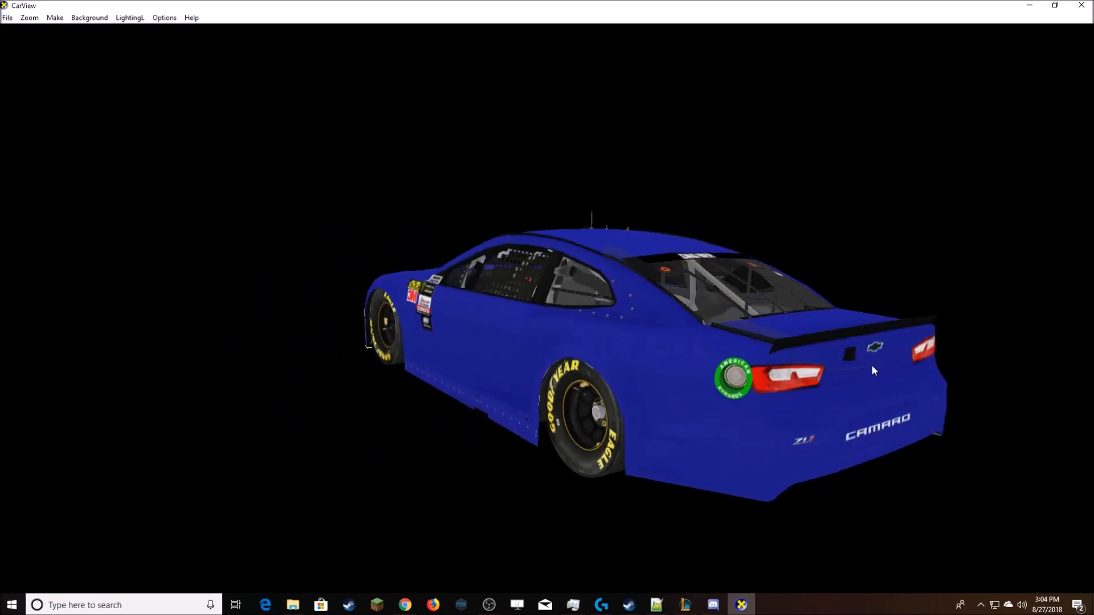
pyautogui.moveTo(874, 370); pyautogui.dragTo(361, 301)
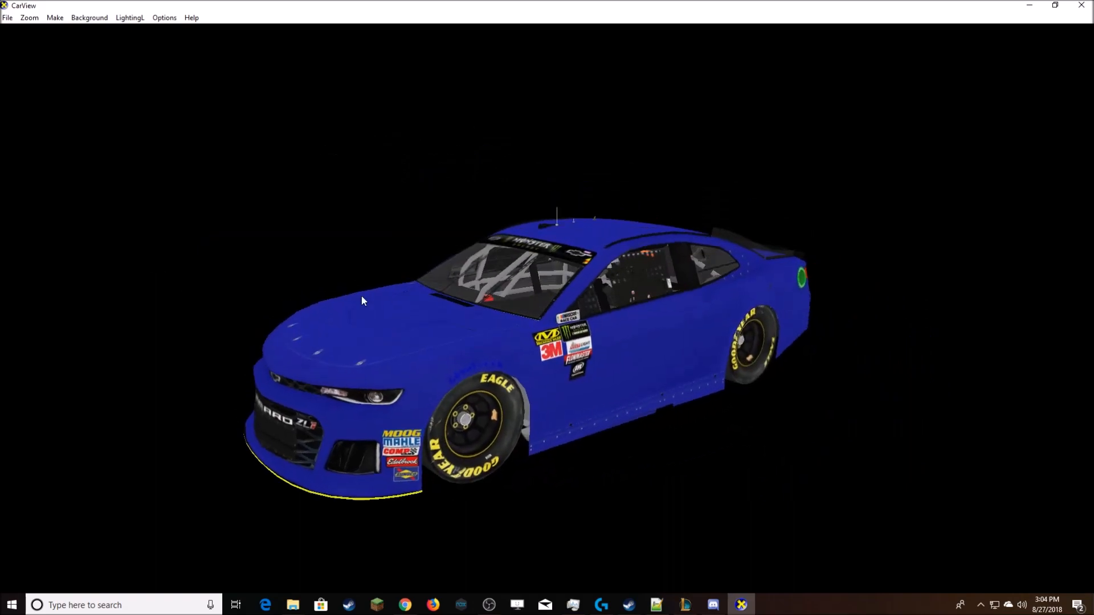
pyautogui.moveTo(370, 282)
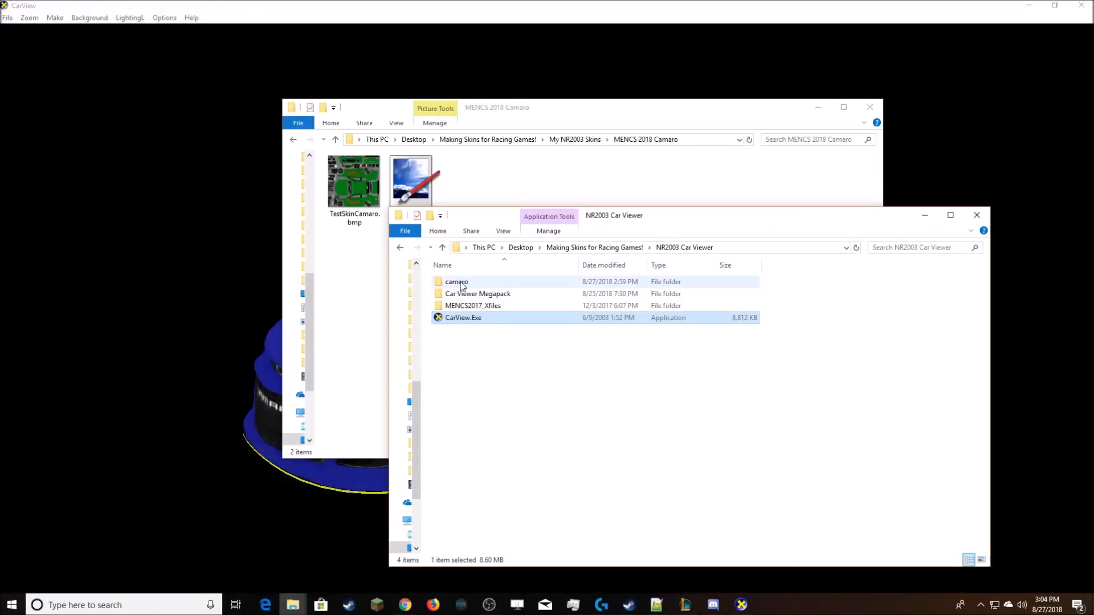
# Open the camaro folder in File Explorer, then bring CarView back to the front
pyautogui.doubleClick(456, 281)
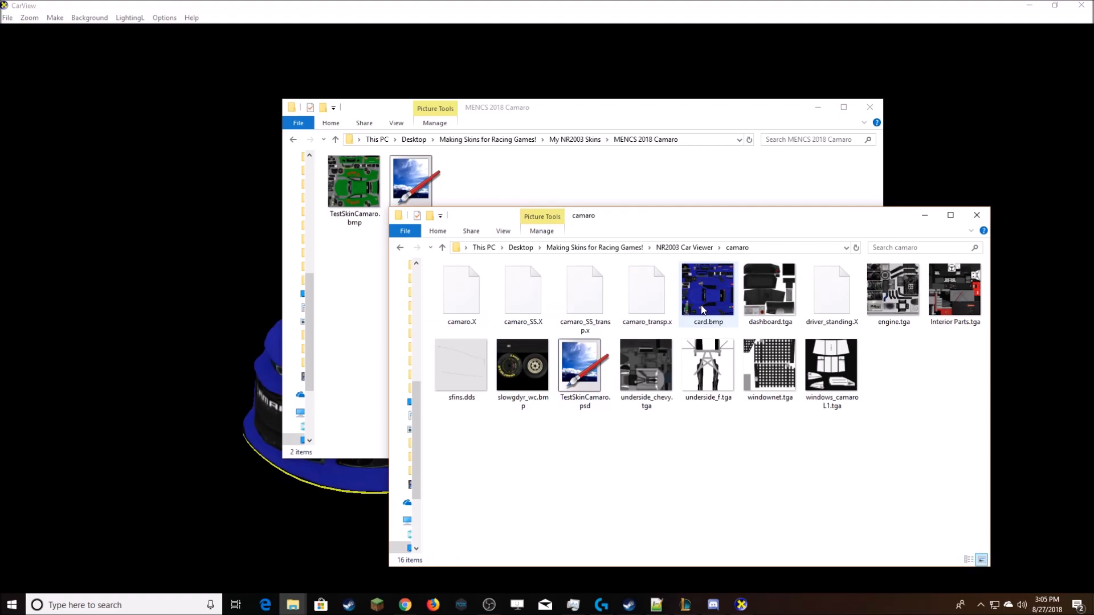
pyautogui.moveTo(706, 303)
pyautogui.write('ORIG')
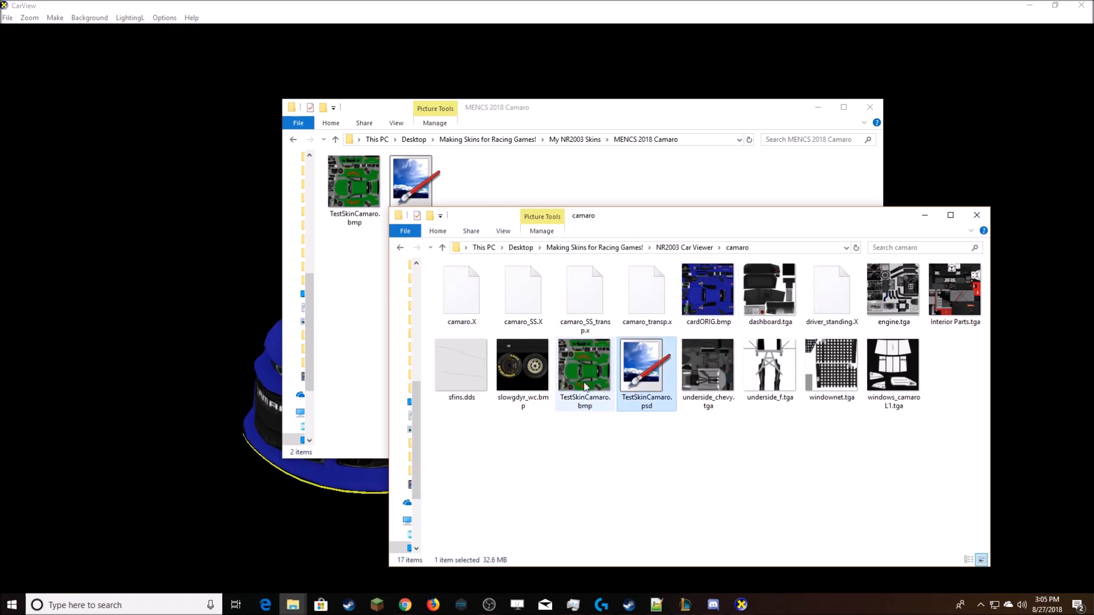
pyautogui.click(584, 365)
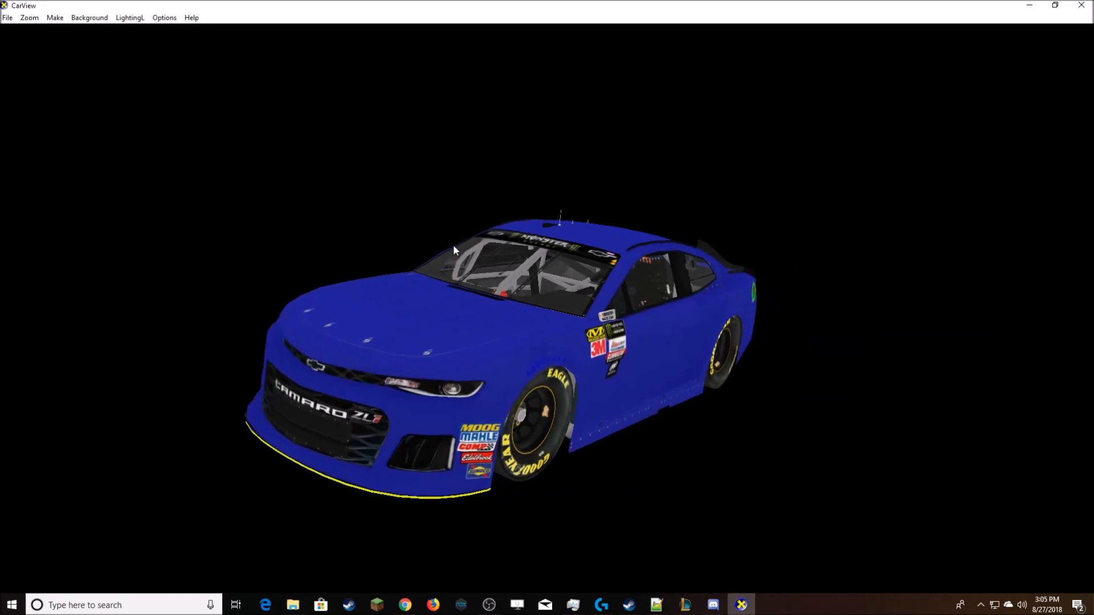
# Refresh the current texture and rotate the view around the now-green Camaro
pyautogui.click(8, 18)
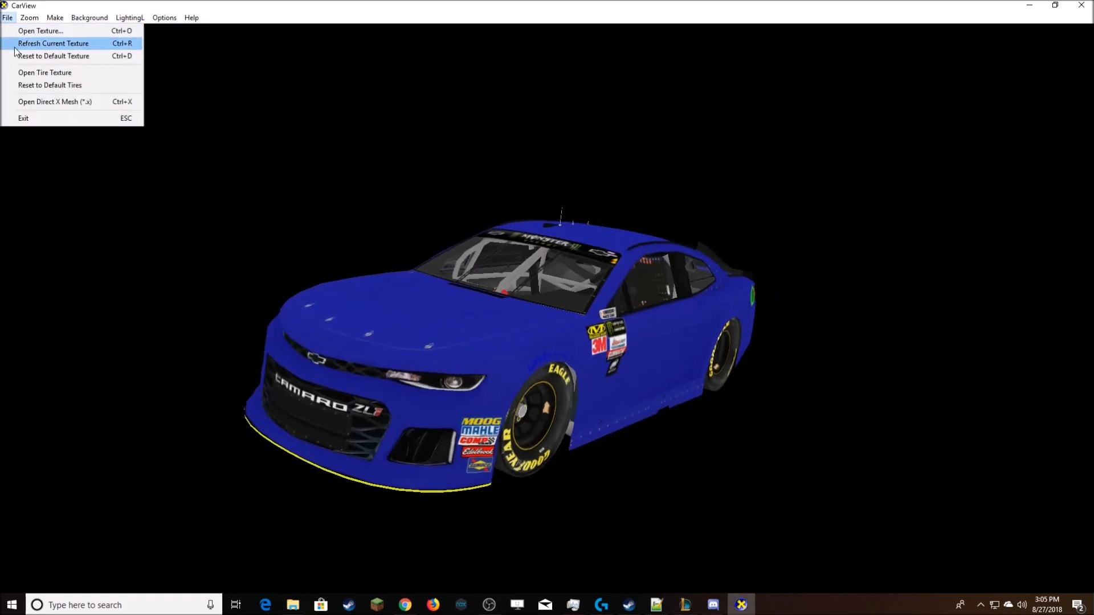
pyautogui.click(53, 43)
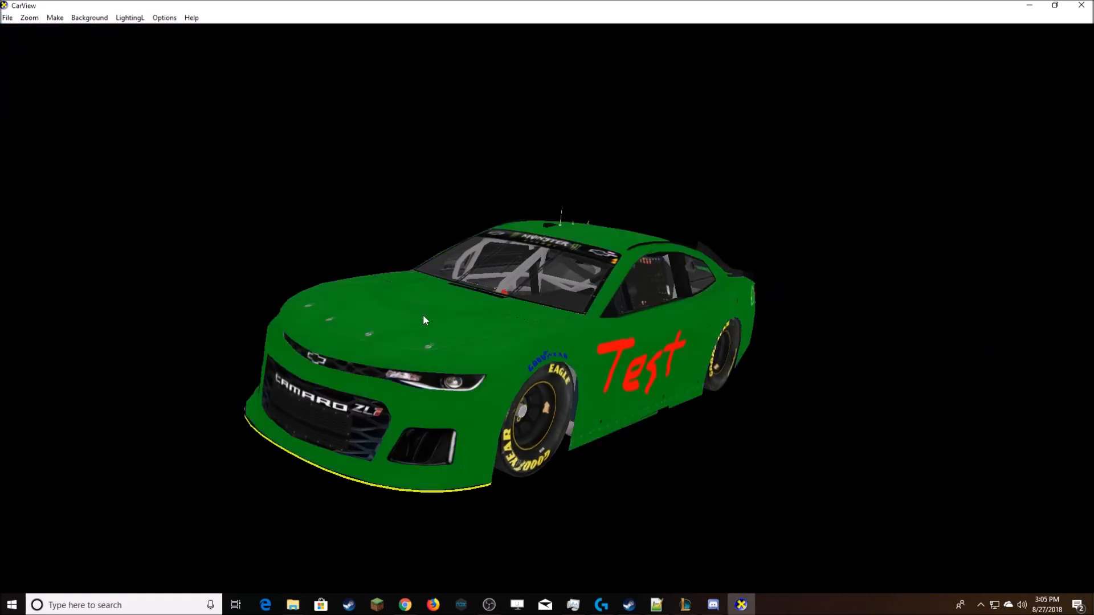
pyautogui.moveTo(423, 319); pyautogui.dragTo(694, 436)
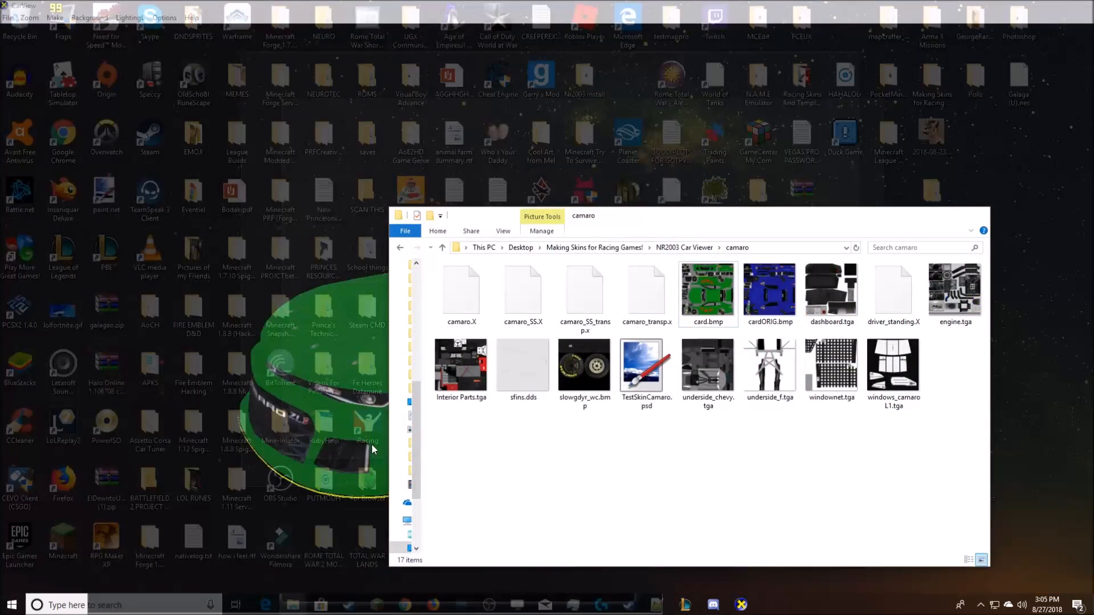
# Bring the camaro File Explorer window in front of CarView
pyautogui.click(646, 367)
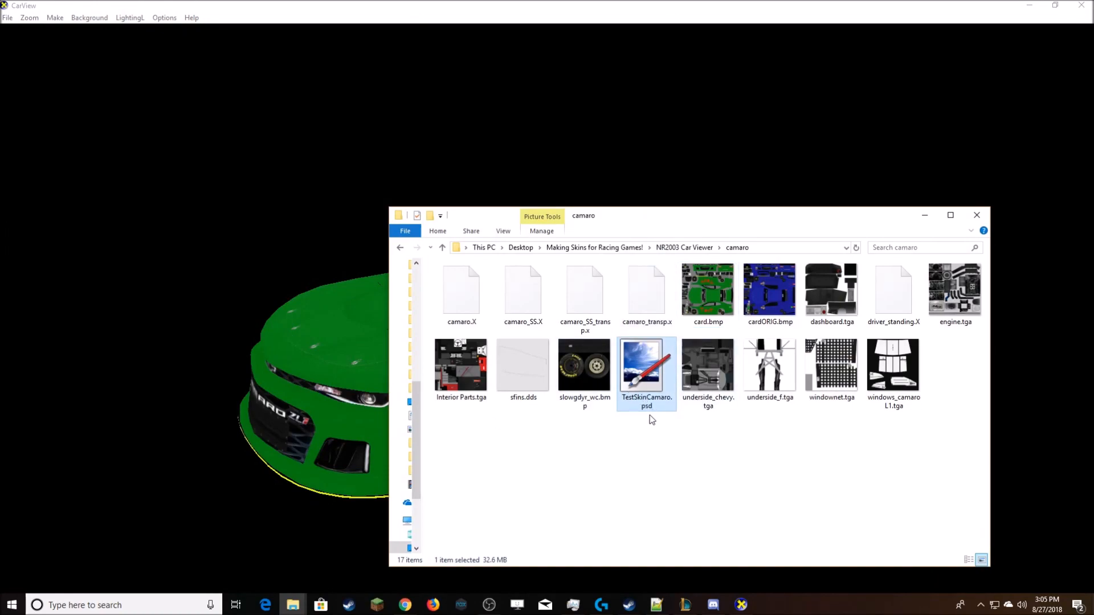
pyautogui.moveTo(631, 416)
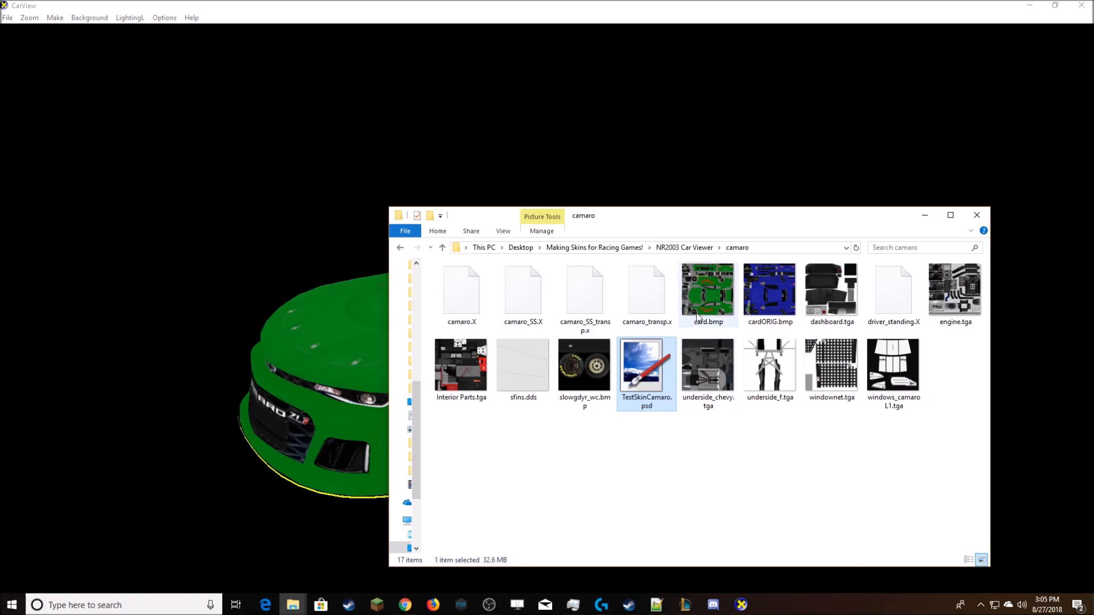
pyautogui.moveTo(707, 314)
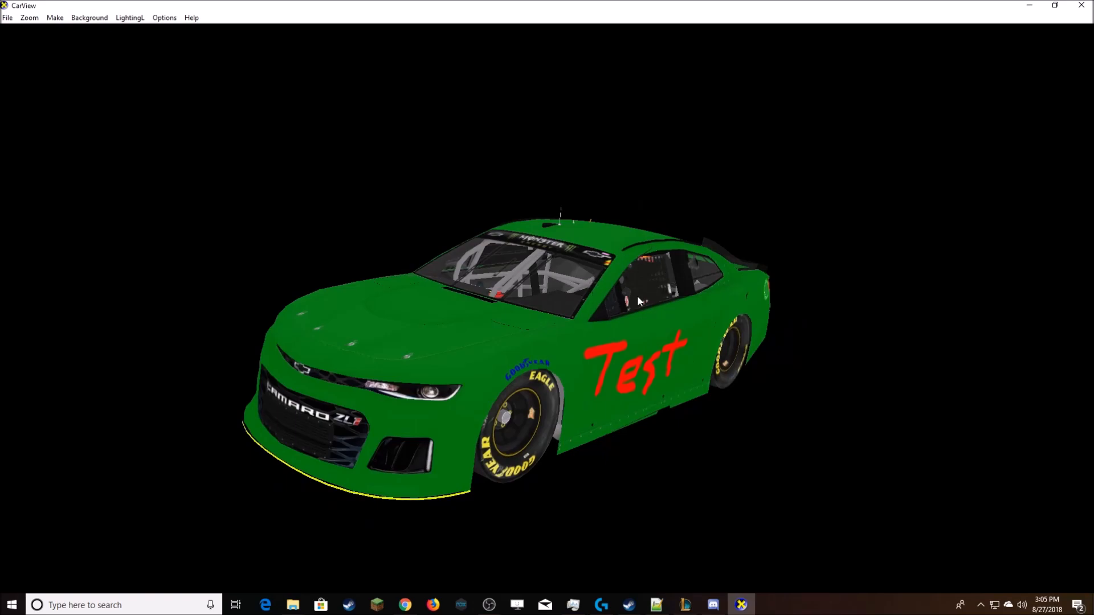
pyautogui.moveTo(485, 285)
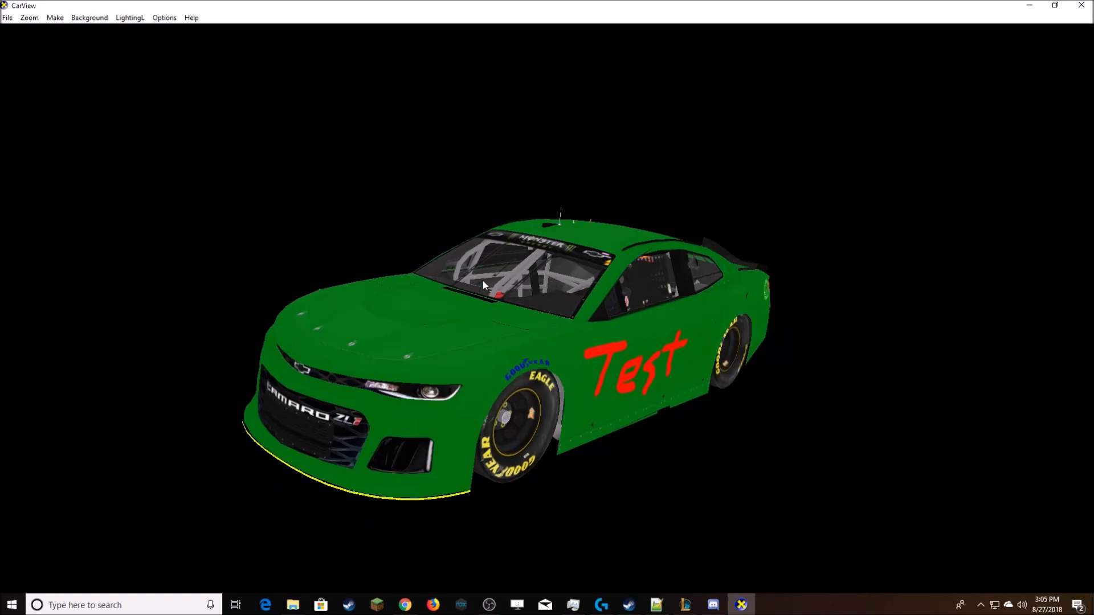
pyautogui.moveTo(498, 329)
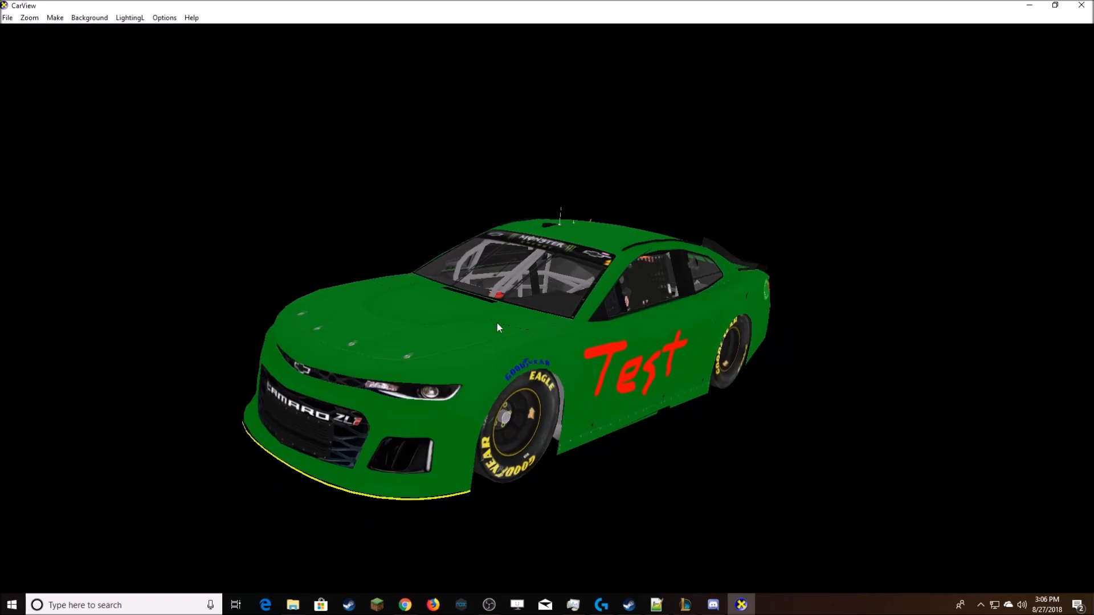